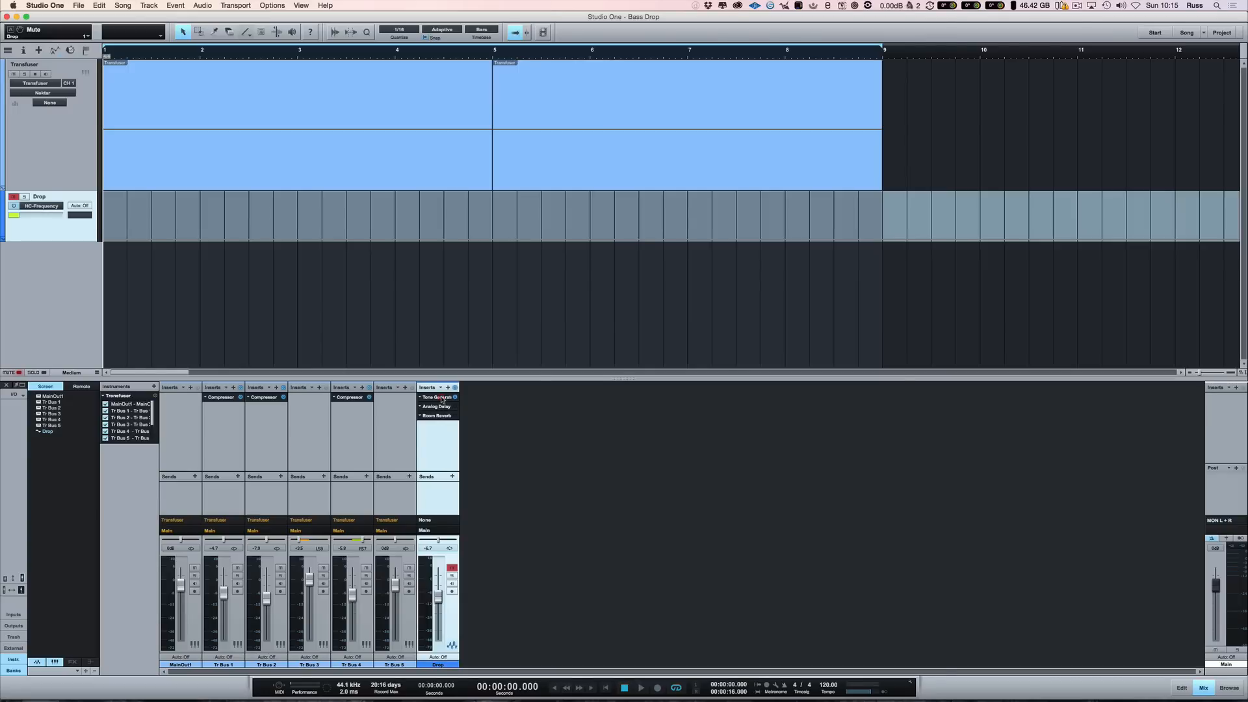
Add Pro EQ to the Drop channel's inserts and pull its fader down to about -21 dB.
{"action": "left_click", "coordinate": [434, 397]}
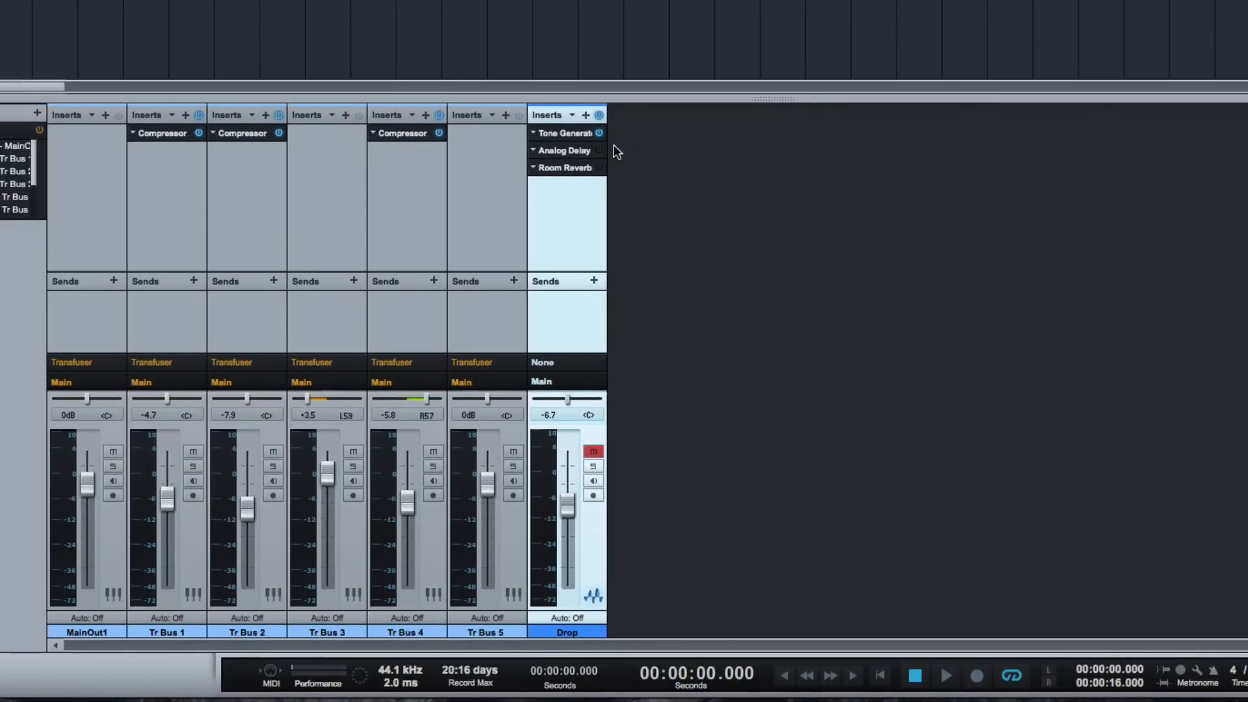
{"action": "mouse_move", "coordinate": [566, 182]}
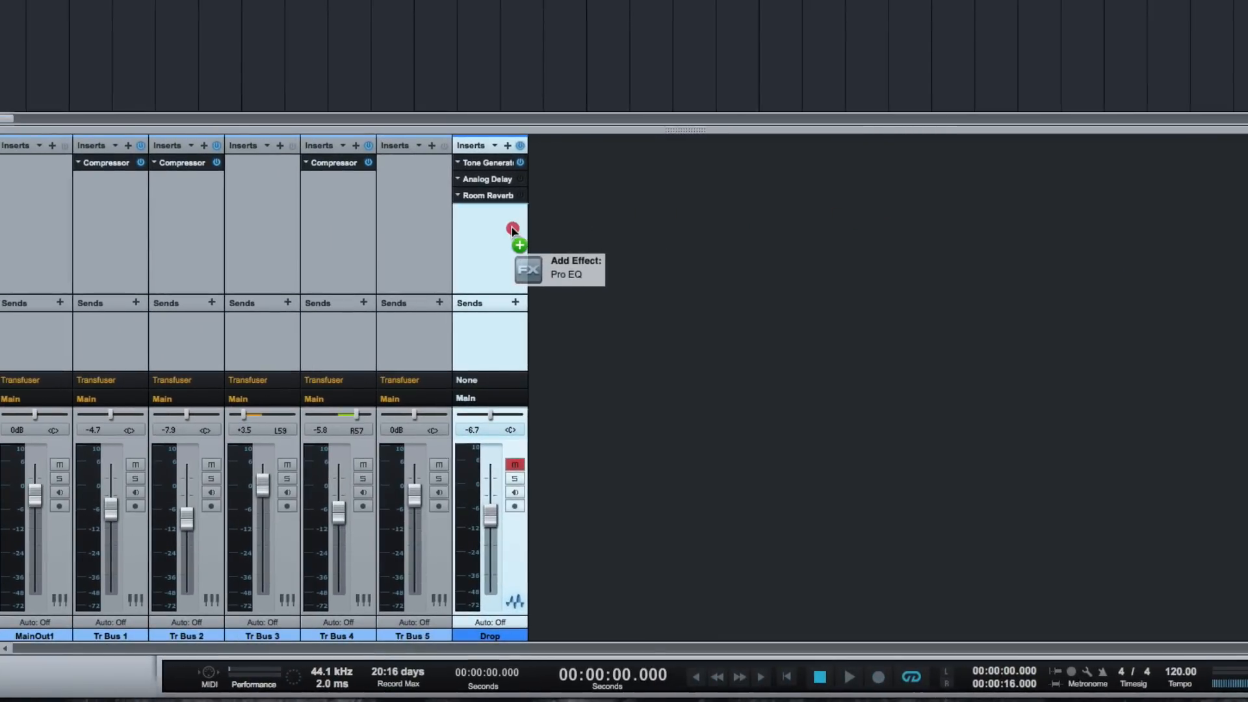
{"action": "left_click", "coordinate": [513, 232]}
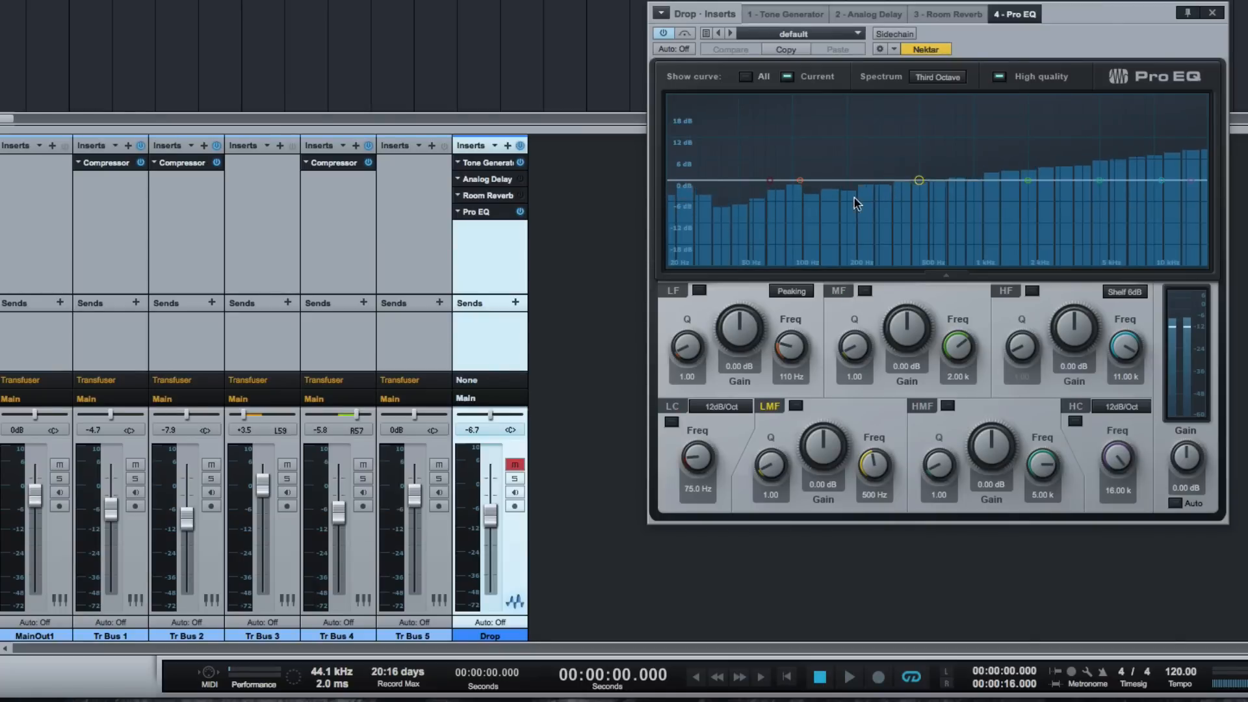
{"action": "left_click_drag", "start_coordinate": [490, 494], "coordinate": [490, 593]}
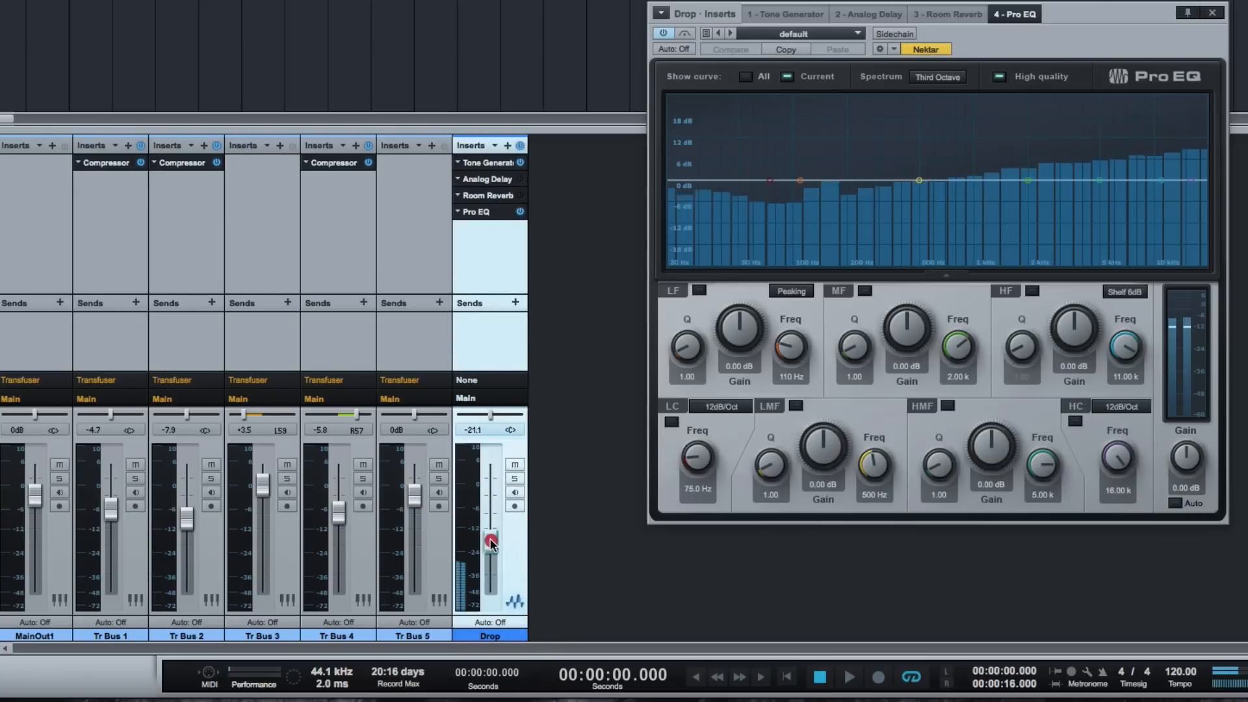
{"action": "left_click_drag", "start_coordinate": [490, 543], "coordinate": [493, 559]}
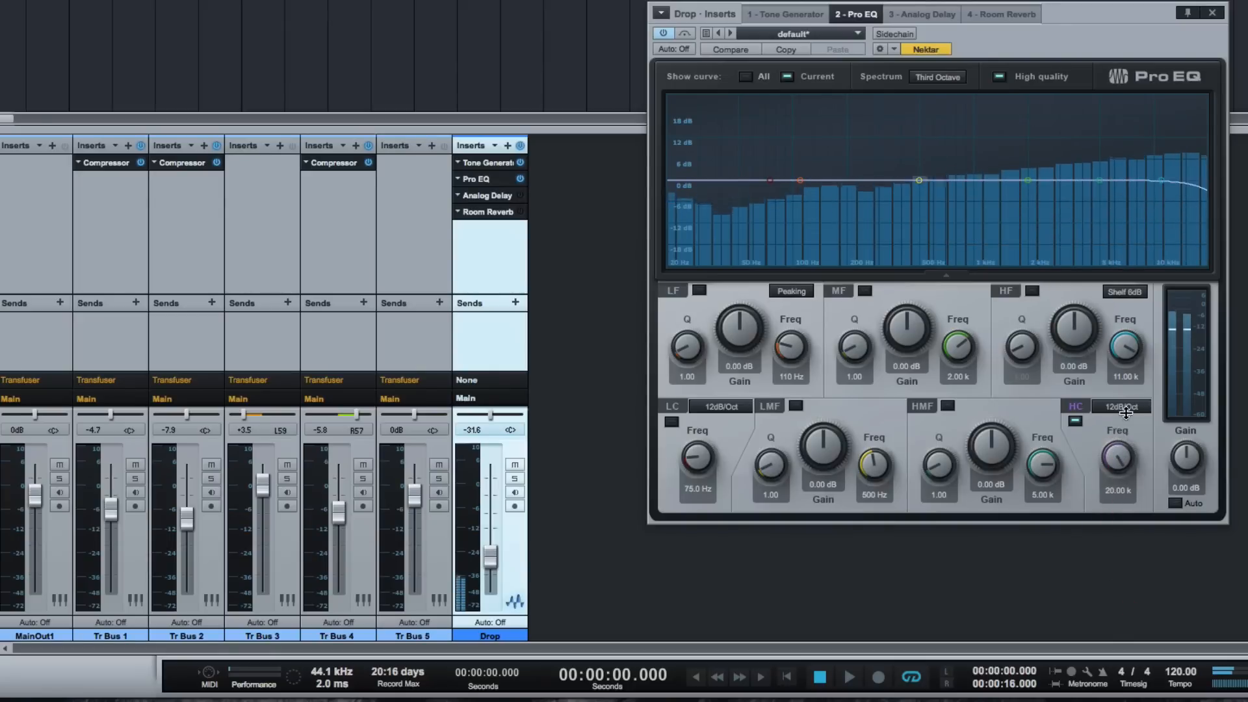
Test-sweep the high-cut frequency down to 2.85 kHz and return it to 20.00 k.
{"action": "left_click_drag", "start_coordinate": [1118, 468], "coordinate": [1100, 468]}
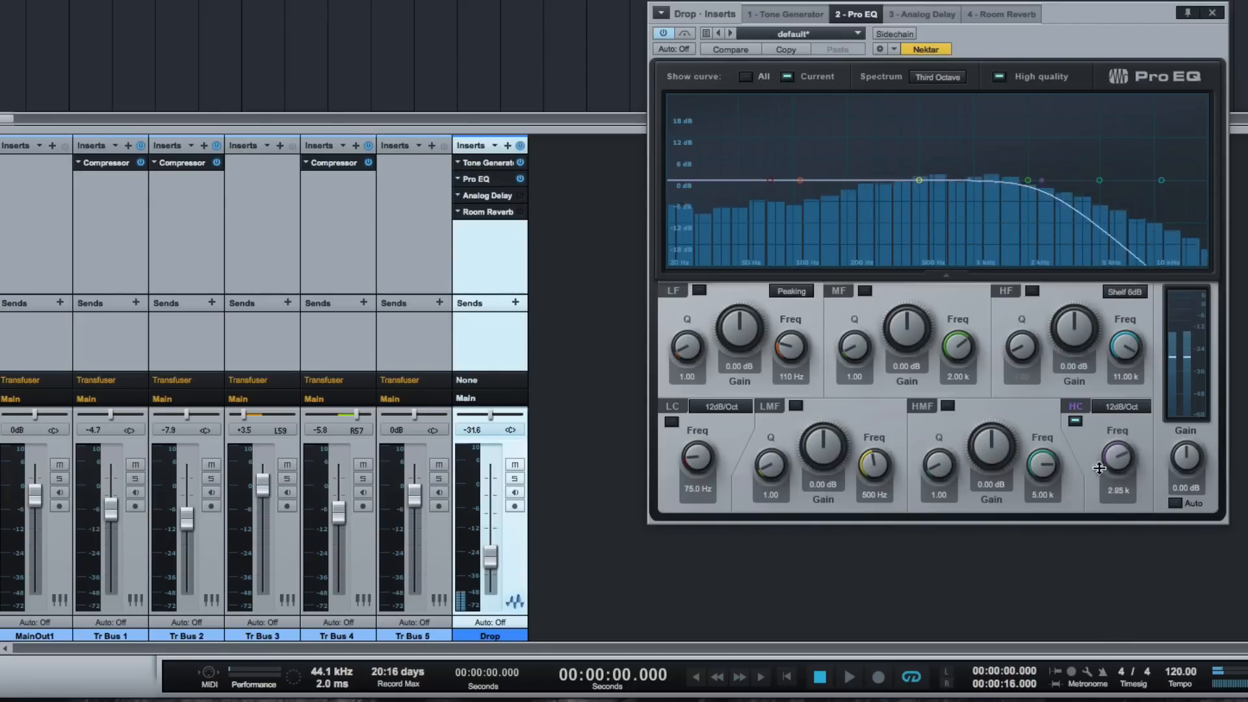
{"action": "left_click_drag", "start_coordinate": [1114, 465], "coordinate": [1122, 446]}
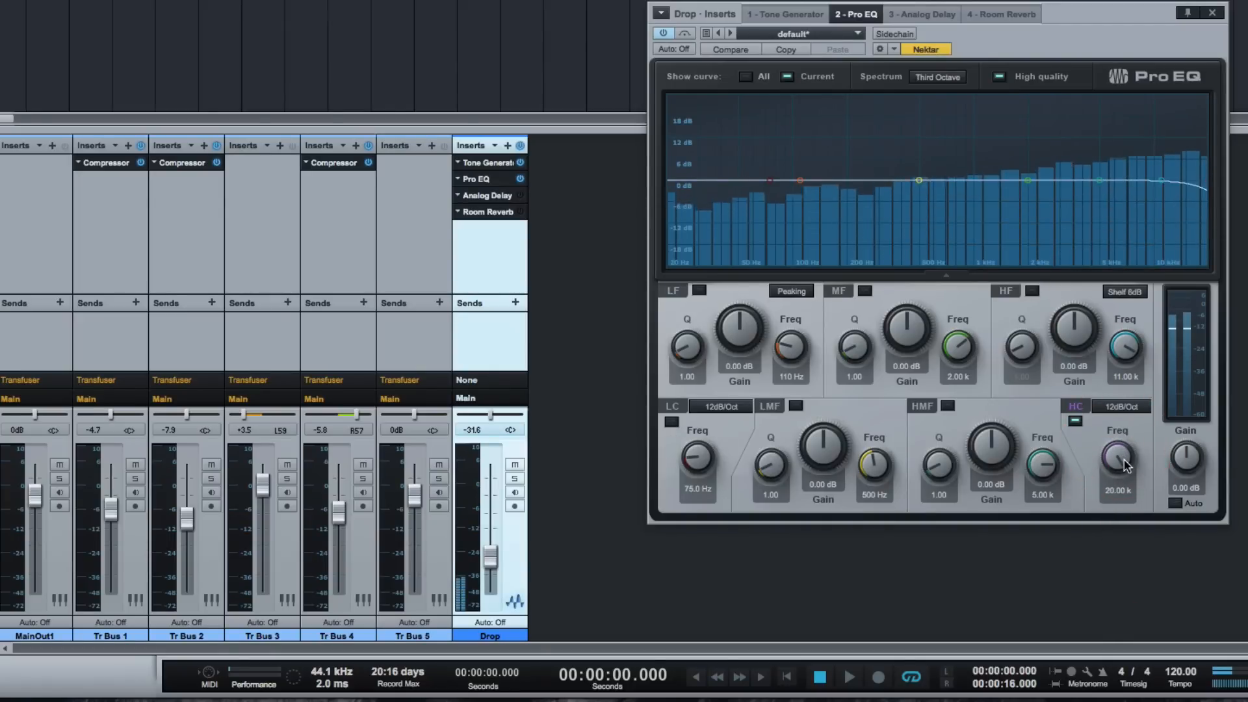
{"action": "left_click_drag", "start_coordinate": [1117, 457], "coordinate": [1108, 481]}
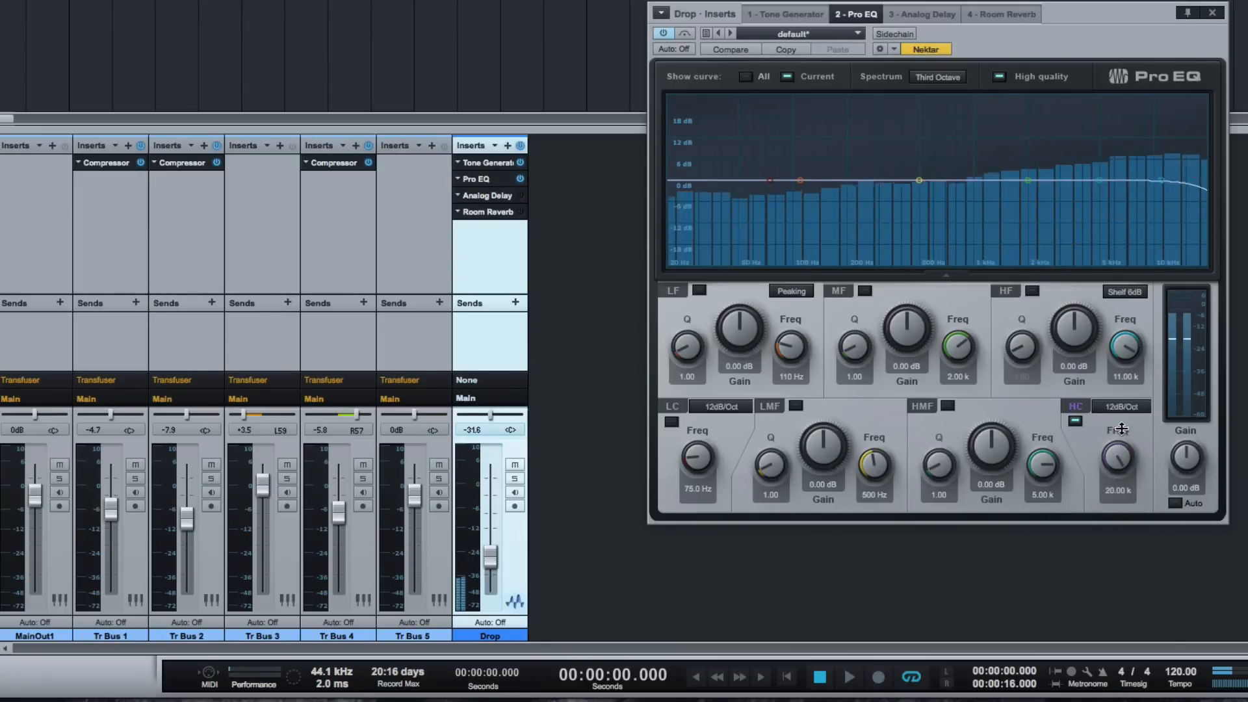
Set the high-cut slope to 24dB/Oct, try 48dB/Oct, then settle on 24dB/Oct.
{"action": "left_click", "coordinate": [1120, 406]}
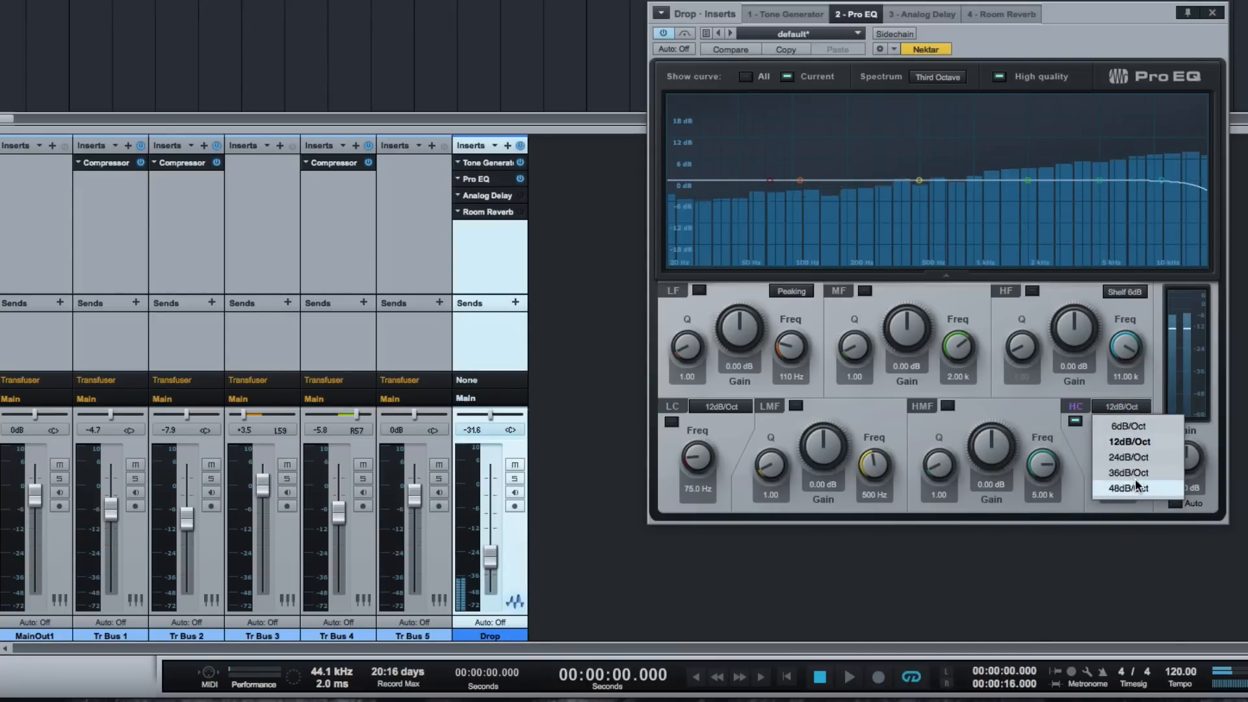
{"action": "left_click", "coordinate": [1128, 456]}
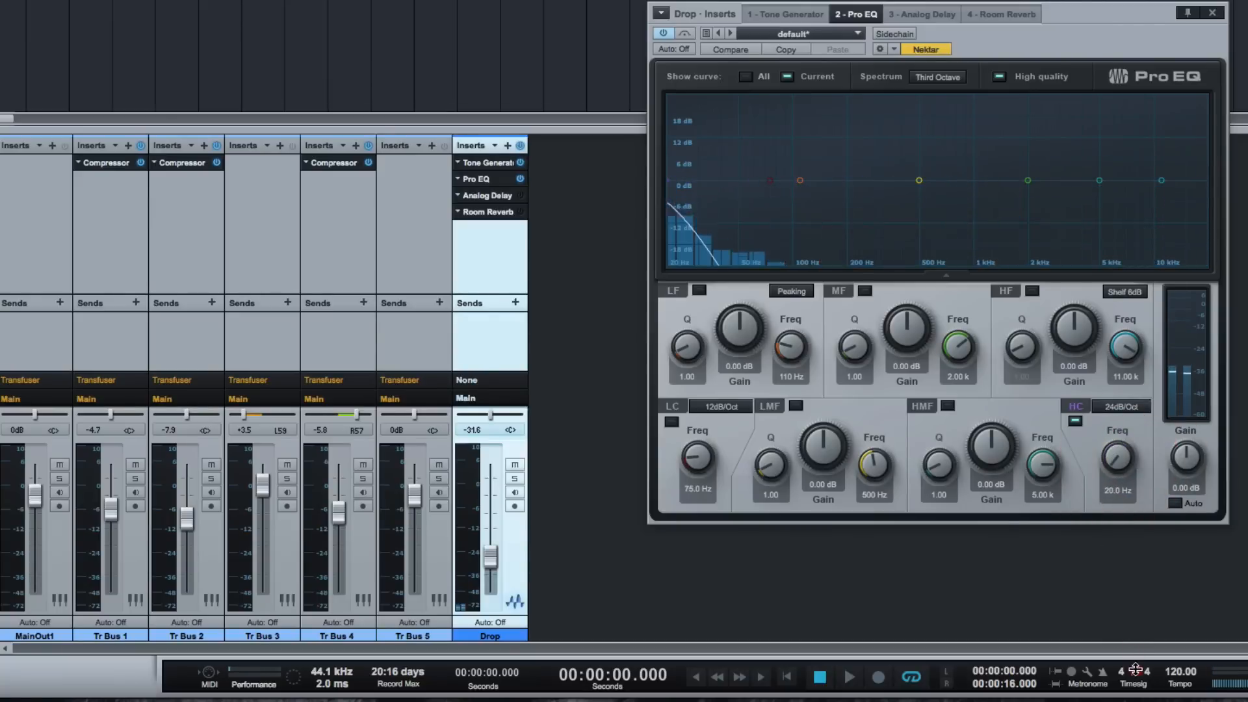
{"action": "left_click", "coordinate": [1122, 406]}
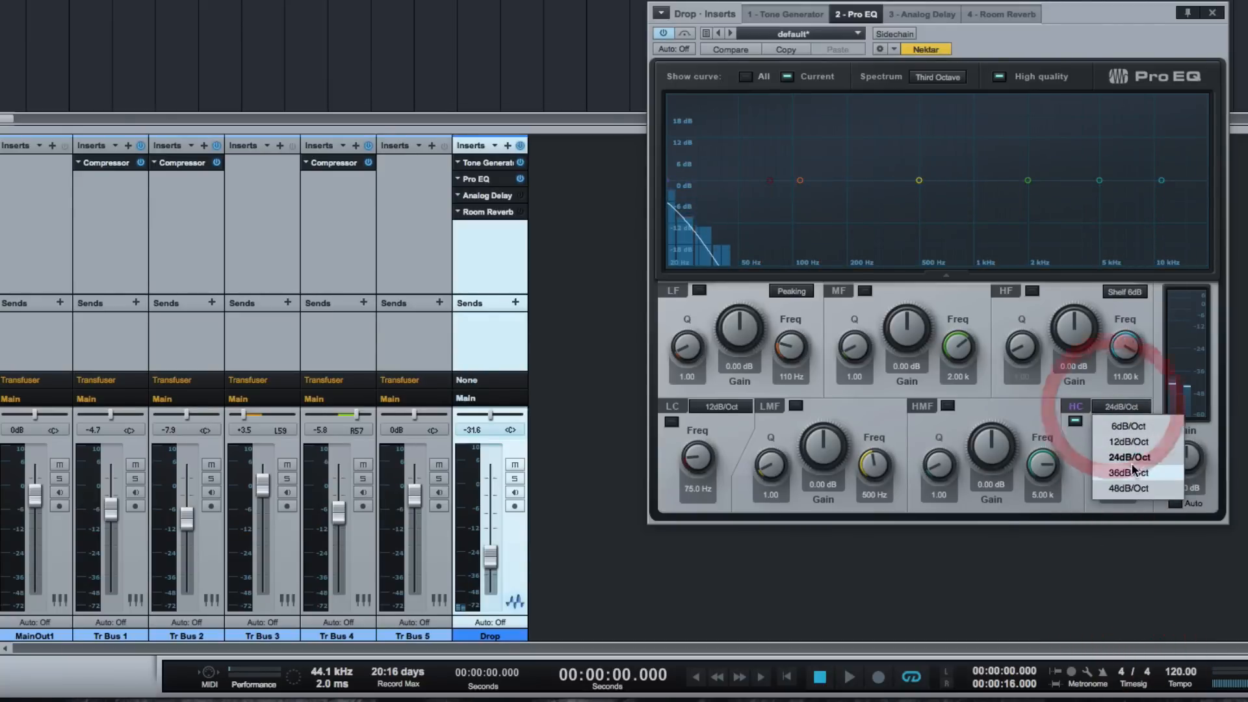
{"action": "left_click", "coordinate": [1122, 488]}
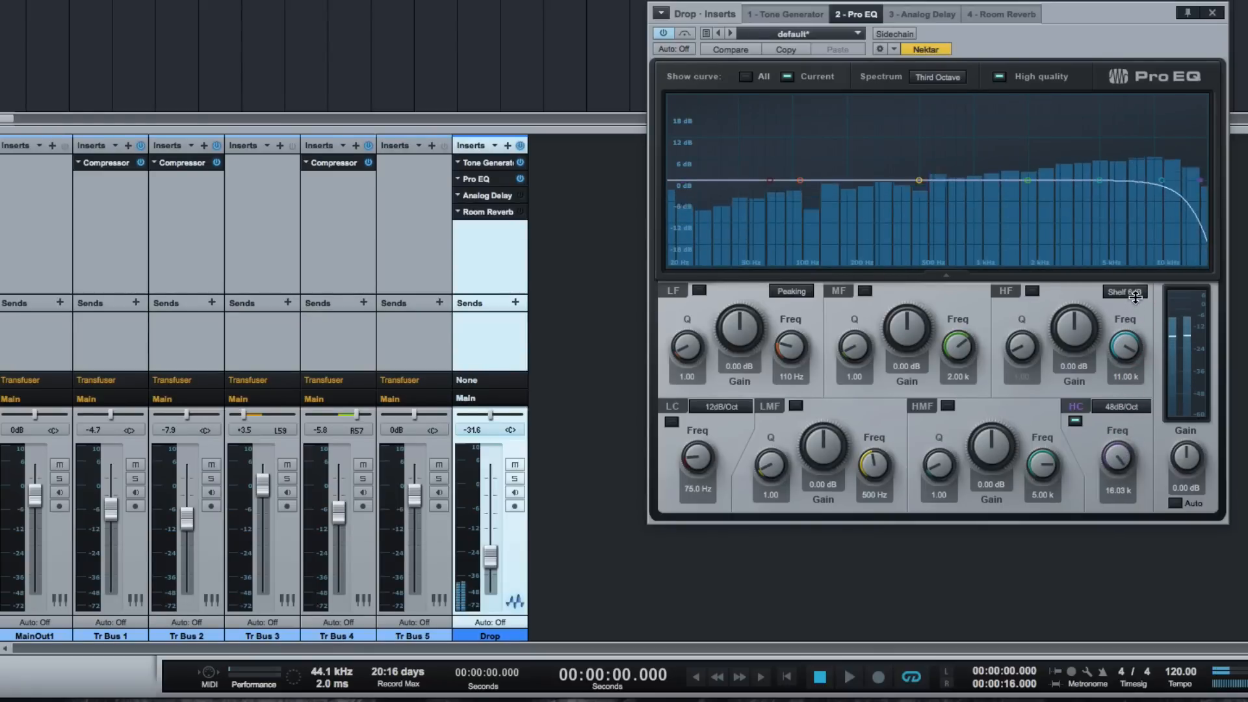
{"action": "left_click", "coordinate": [1120, 406]}
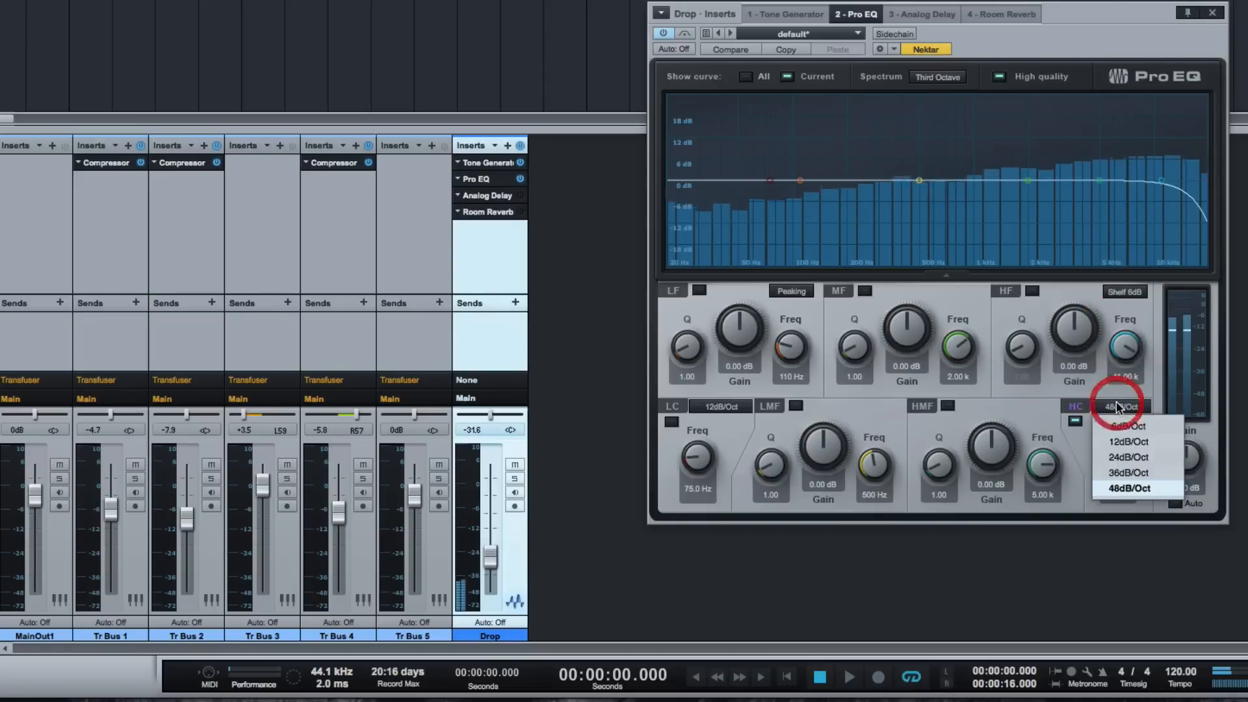
{"action": "left_click", "coordinate": [1128, 456]}
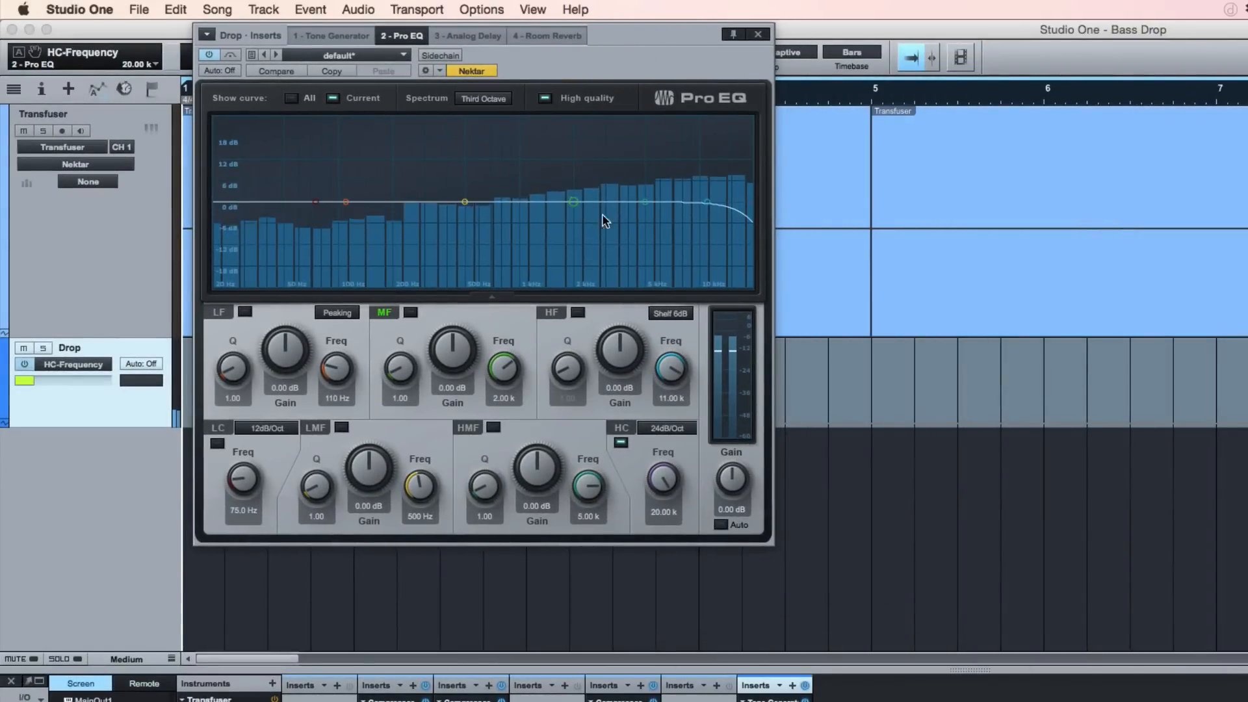
Switch on the high-mid band, raise HF gain to 1.44 dB and sweep the high-cut frequency.
{"action": "left_click_drag", "start_coordinate": [535, 477], "coordinate": [535, 465]}
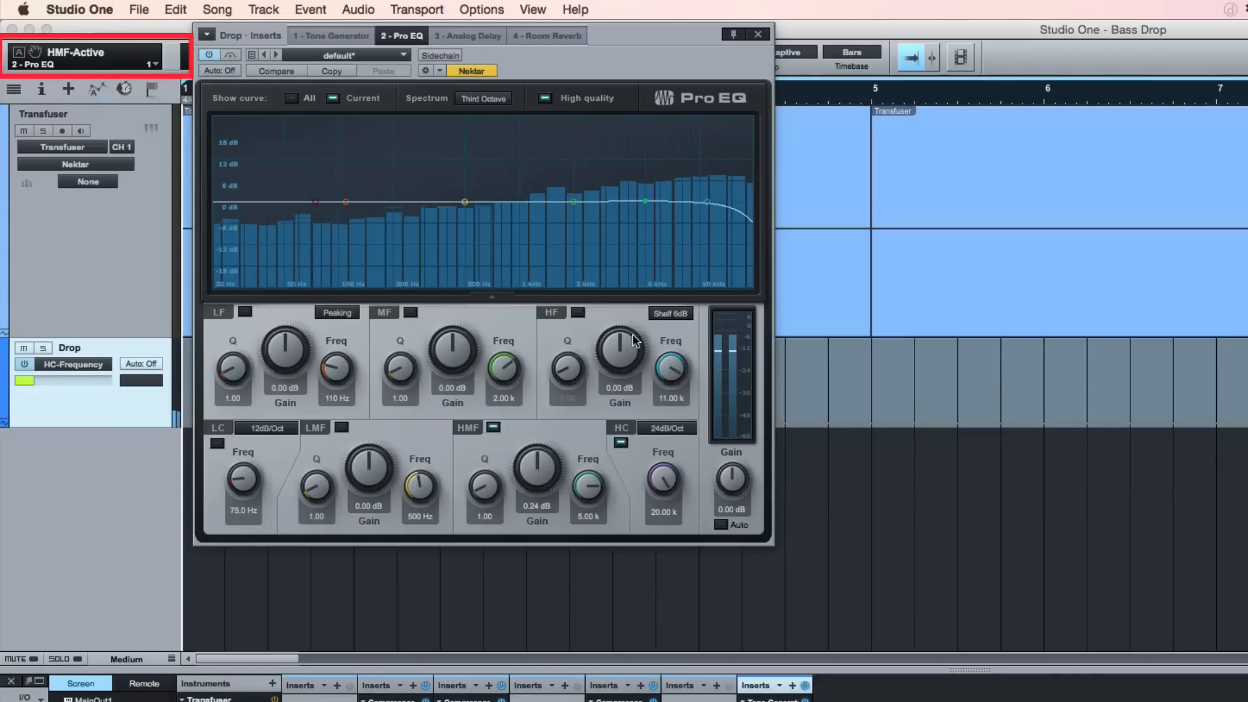
{"action": "left_click_drag", "start_coordinate": [619, 349], "coordinate": [618, 334]}
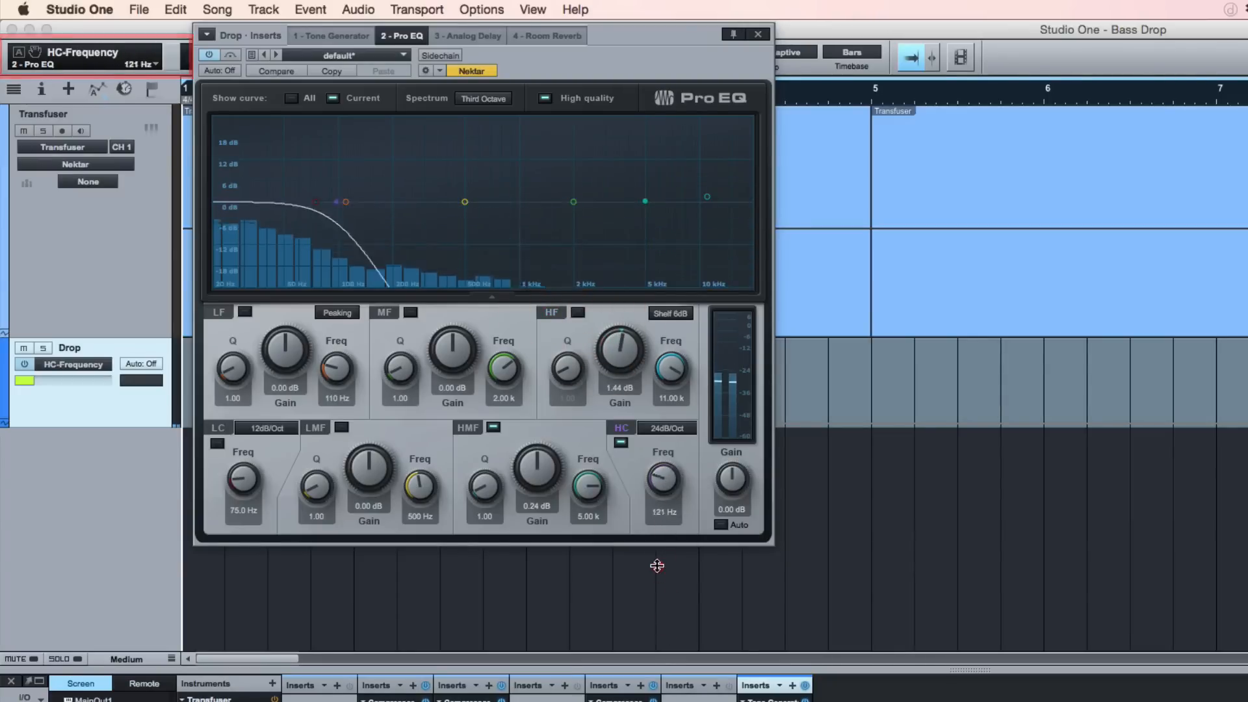
{"action": "left_click_drag", "start_coordinate": [663, 480], "coordinate": [663, 461]}
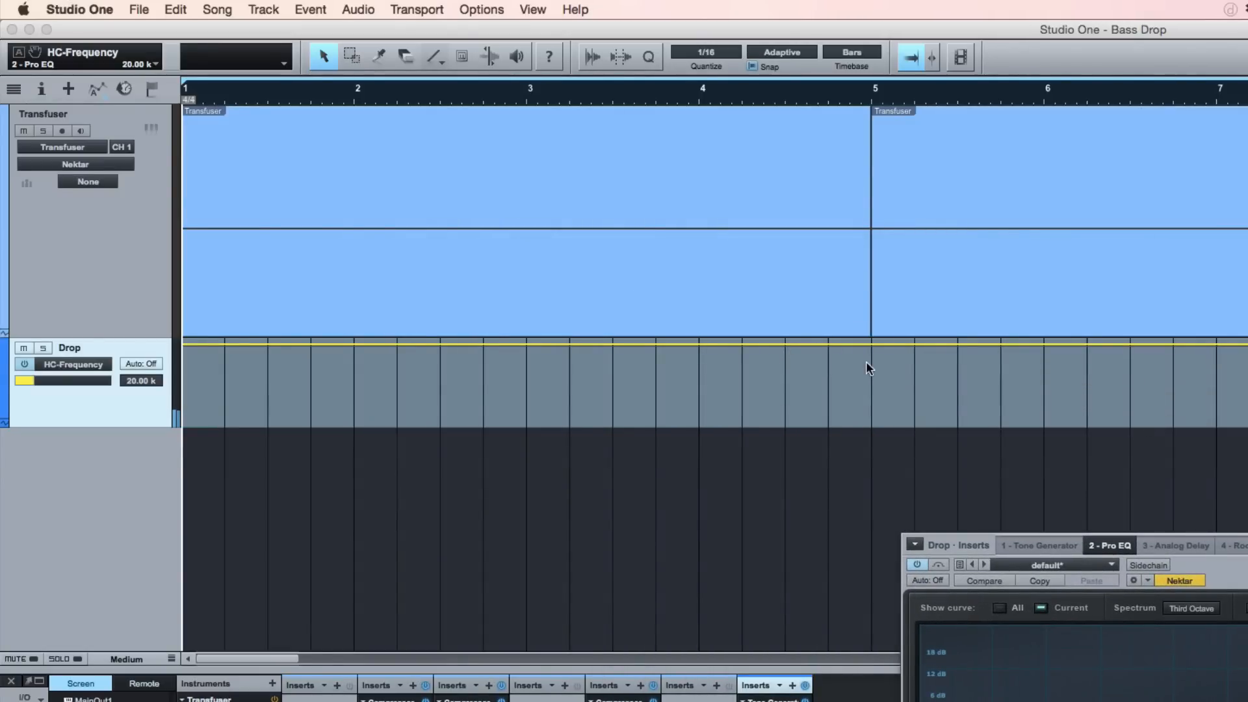
Colour the HC-Frequency automation yellow and bring the Console back up.
{"action": "left_click", "coordinate": [61, 380]}
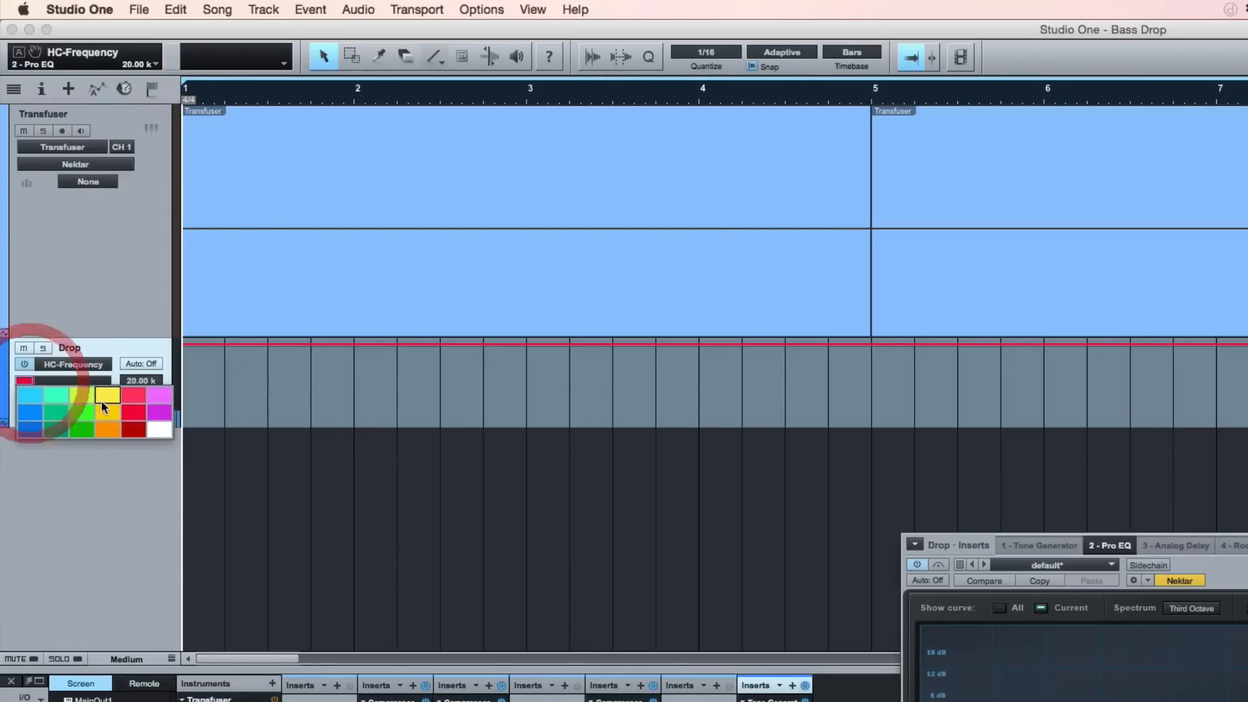
{"action": "left_click", "coordinate": [108, 396]}
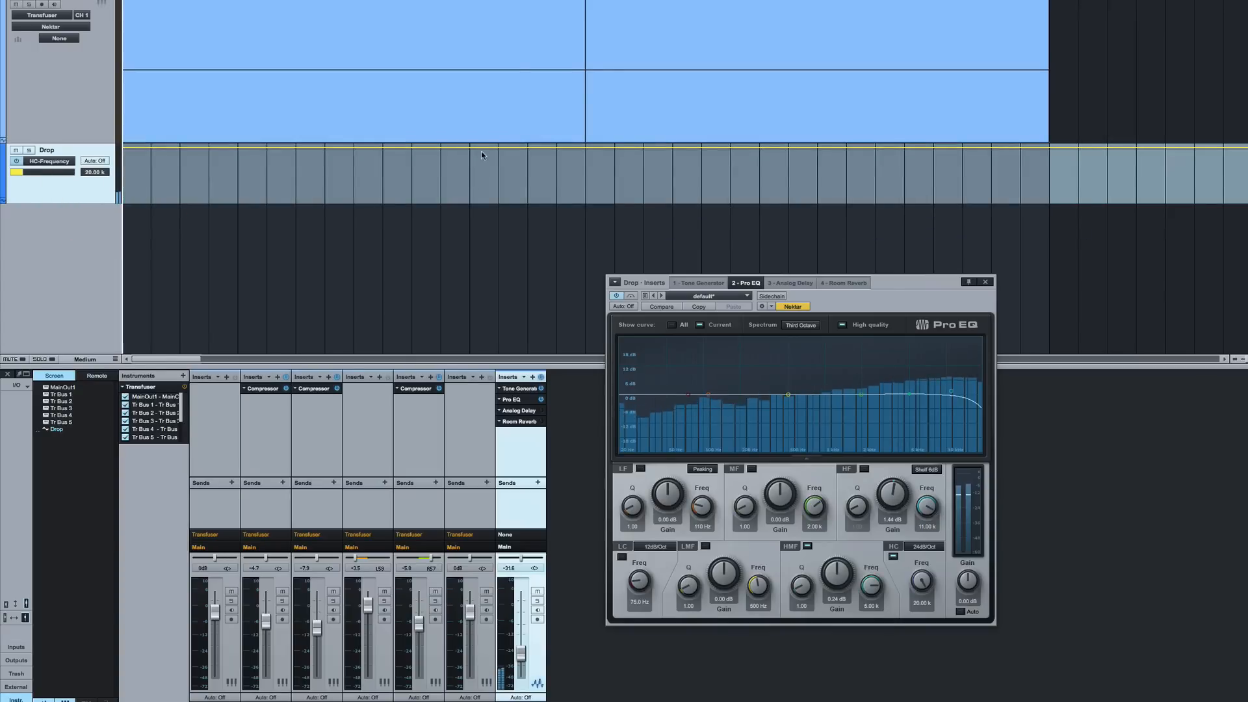
{"action": "left_click", "coordinate": [94, 160]}
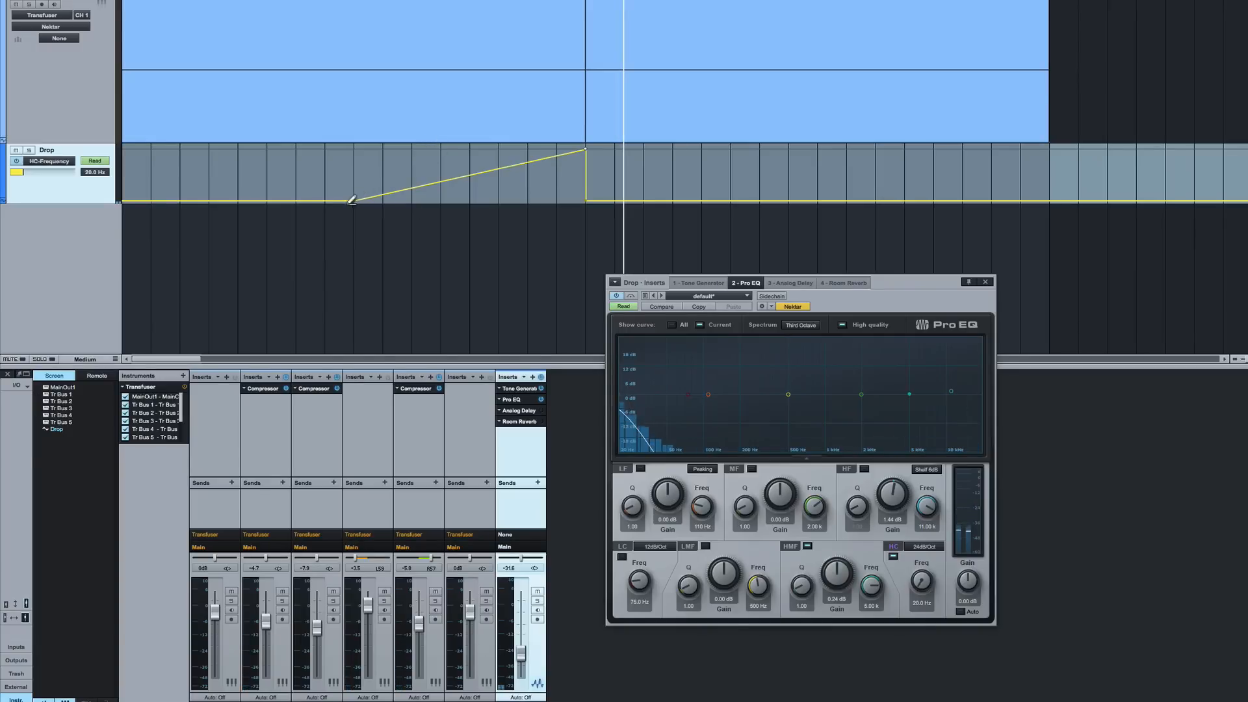
{"action": "mouse_move", "coordinate": [338, 105]}
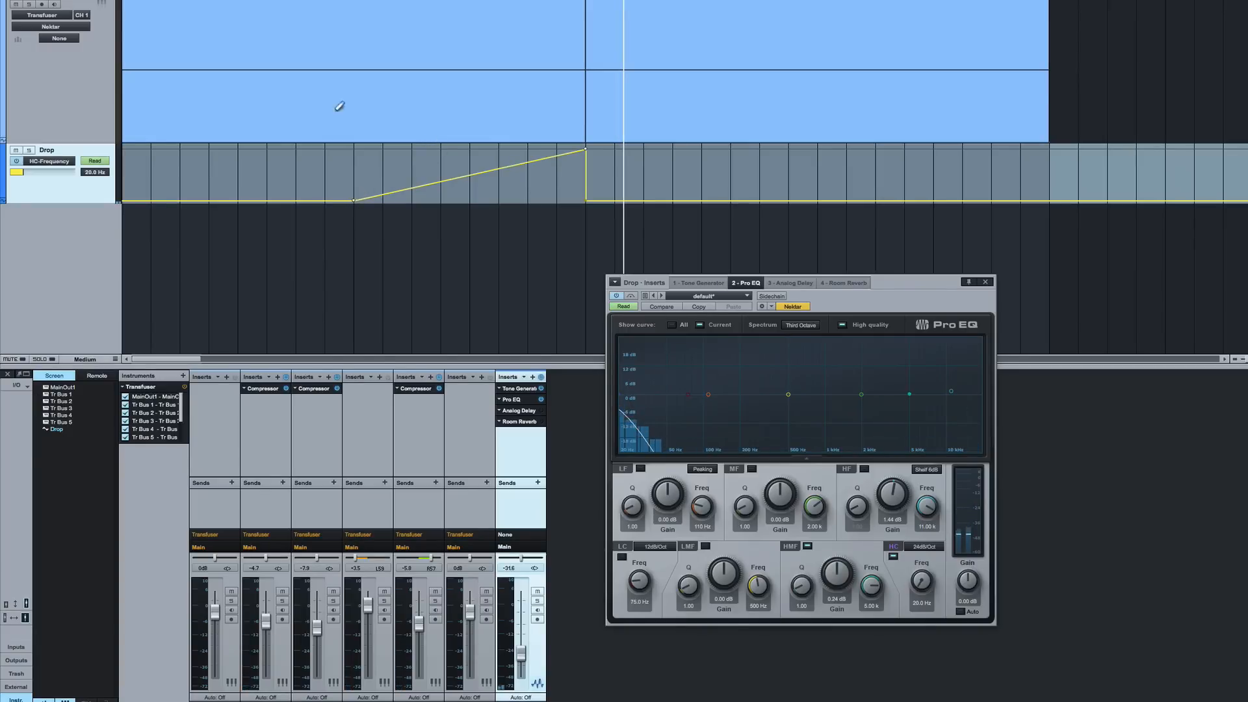
{"action": "mouse_move", "coordinate": [485, 178]}
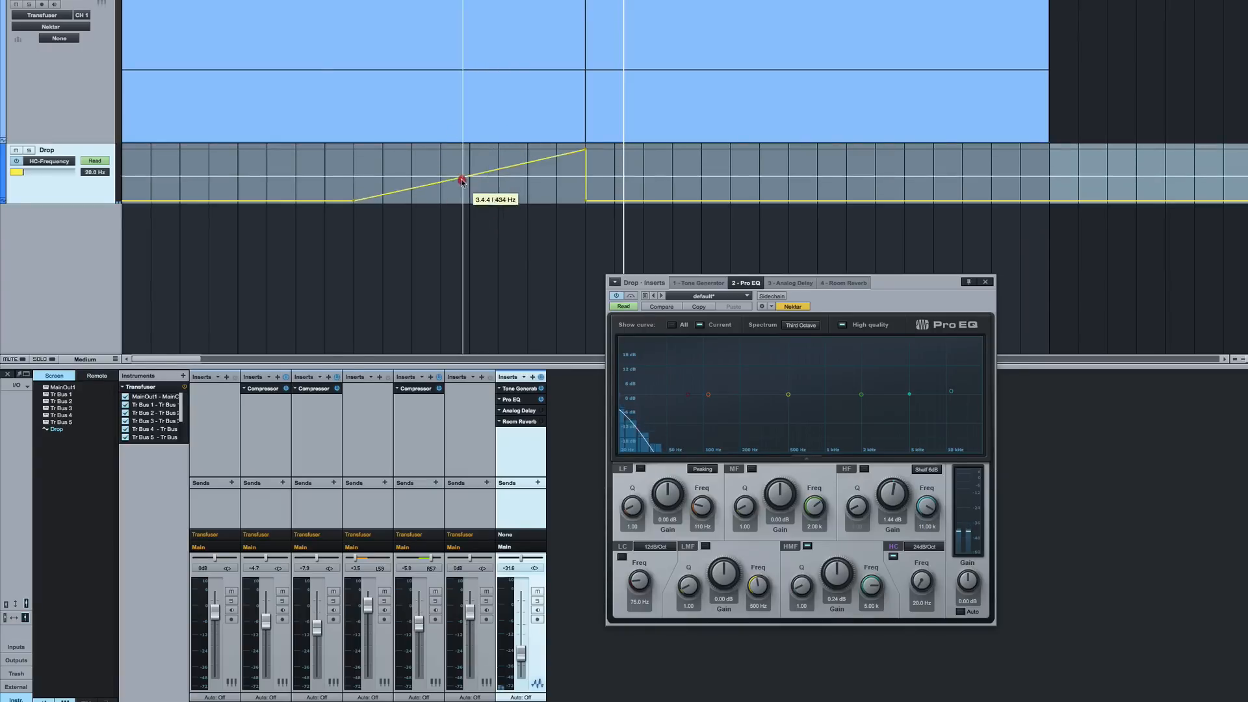
Place a point midway along the high-cut frequency ramp toward bar 4.
{"action": "left_click_drag", "start_coordinate": [461, 178], "coordinate": [473, 177]}
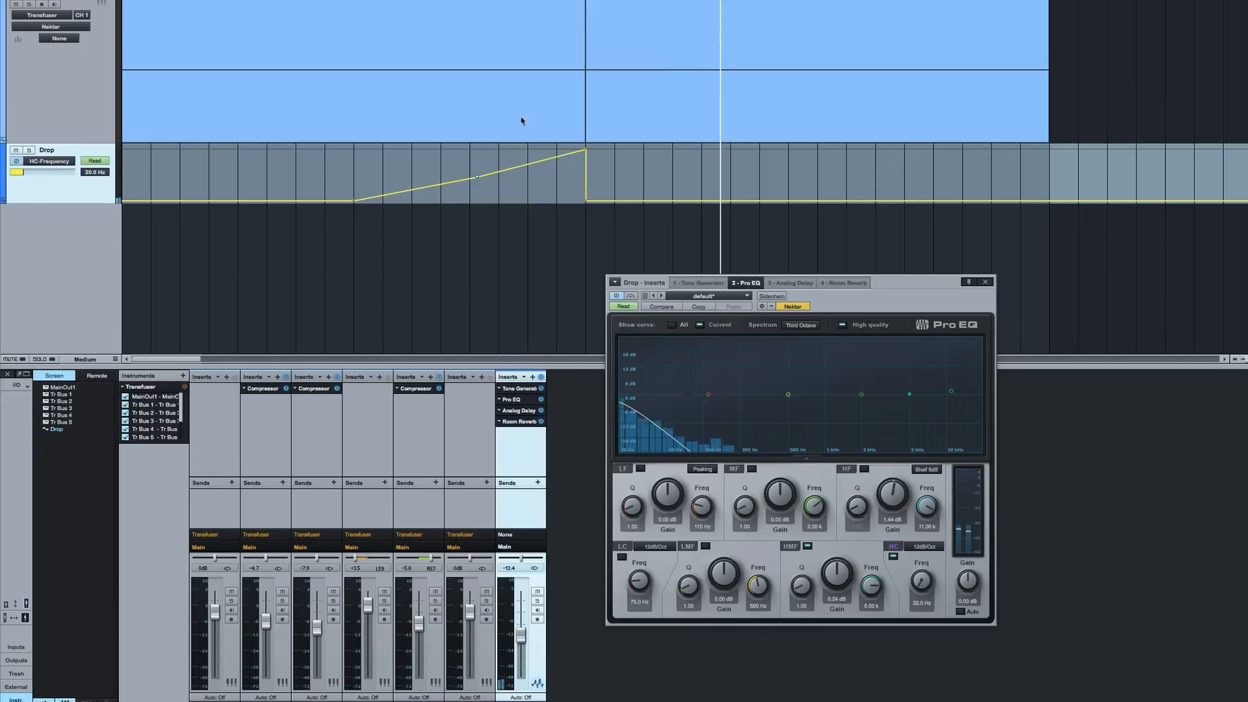
Pull the ramp start in to 4.4 to form a short spike with its base at 20 Hz.
{"action": "left_click_drag", "start_coordinate": [585, 151], "coordinate": [558, 212]}
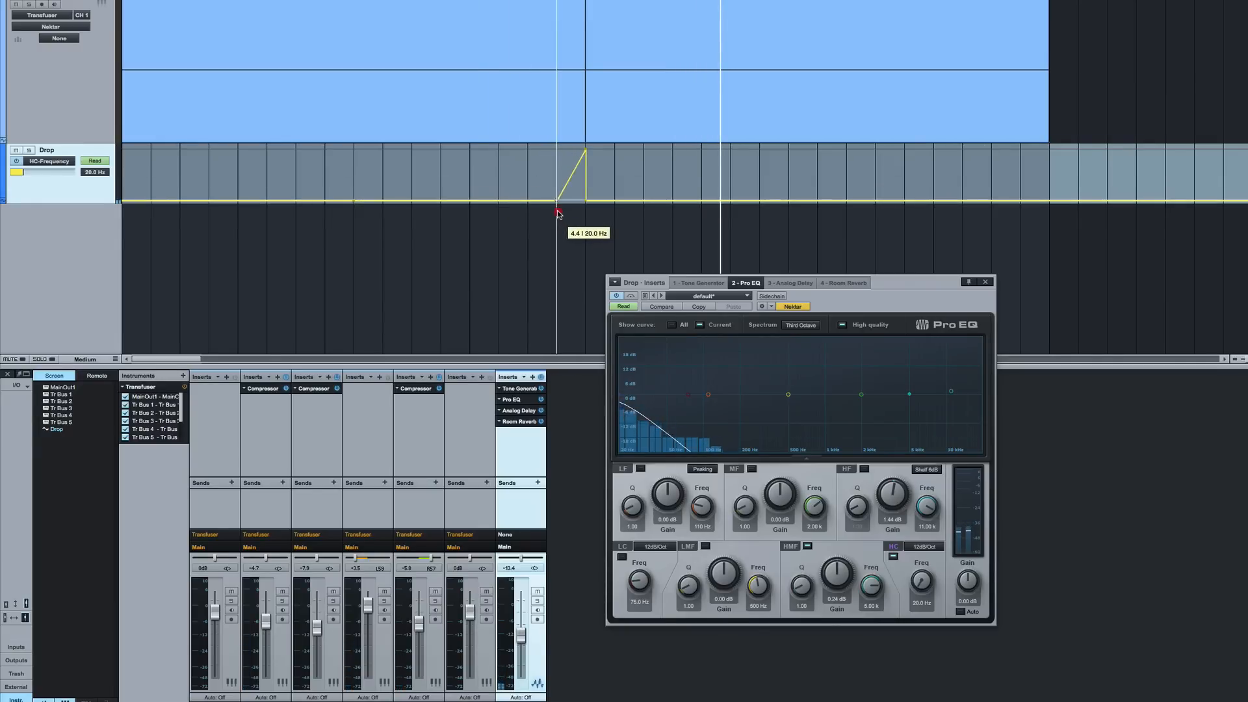
{"action": "left_click_drag", "start_coordinate": [558, 213], "coordinate": [611, 208]}
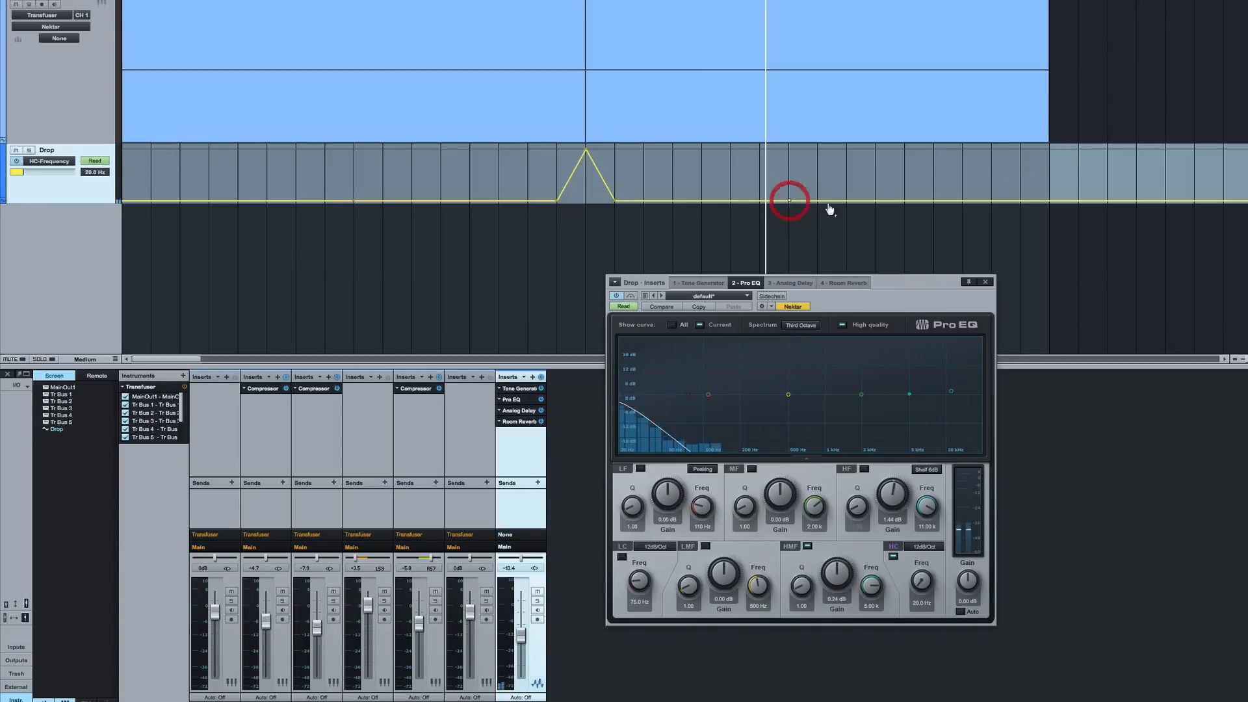
Draw a second ramp rising to 1.56 kHz at bar 9, then dropping right after.
{"action": "left_click_drag", "start_coordinate": [788, 199], "coordinate": [1050, 165]}
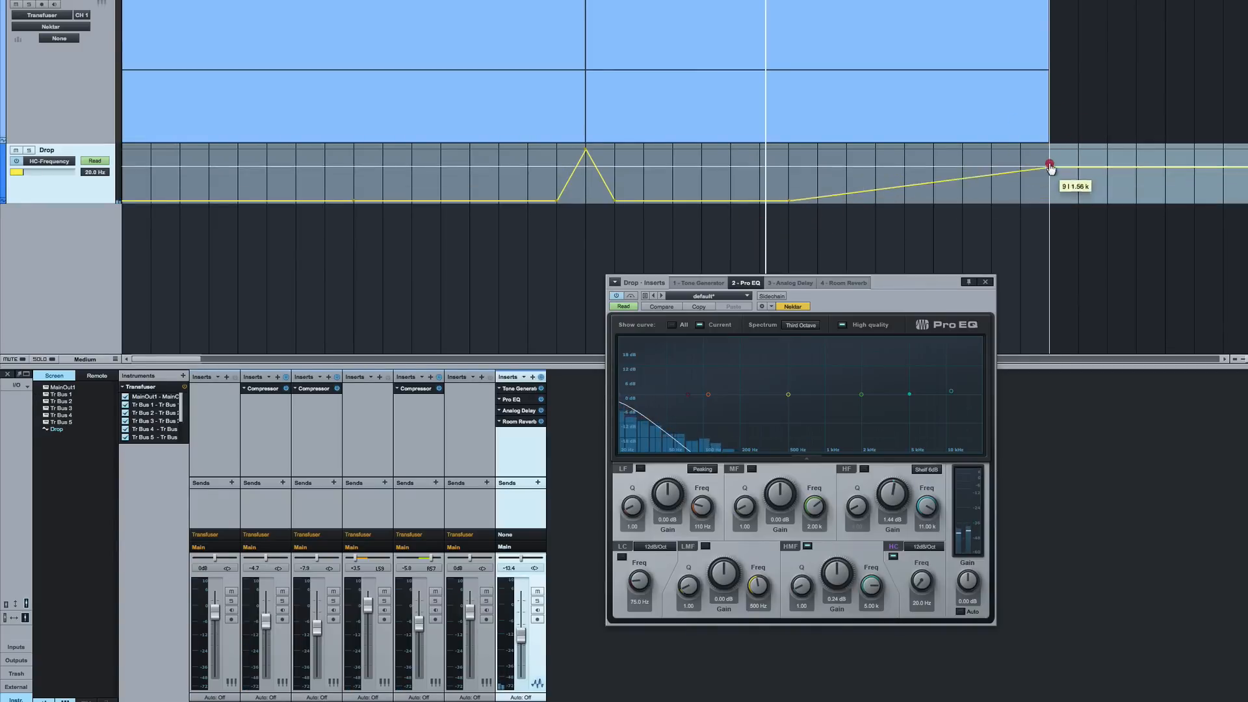
{"action": "left_click_drag", "start_coordinate": [1050, 165], "coordinate": [1055, 194]}
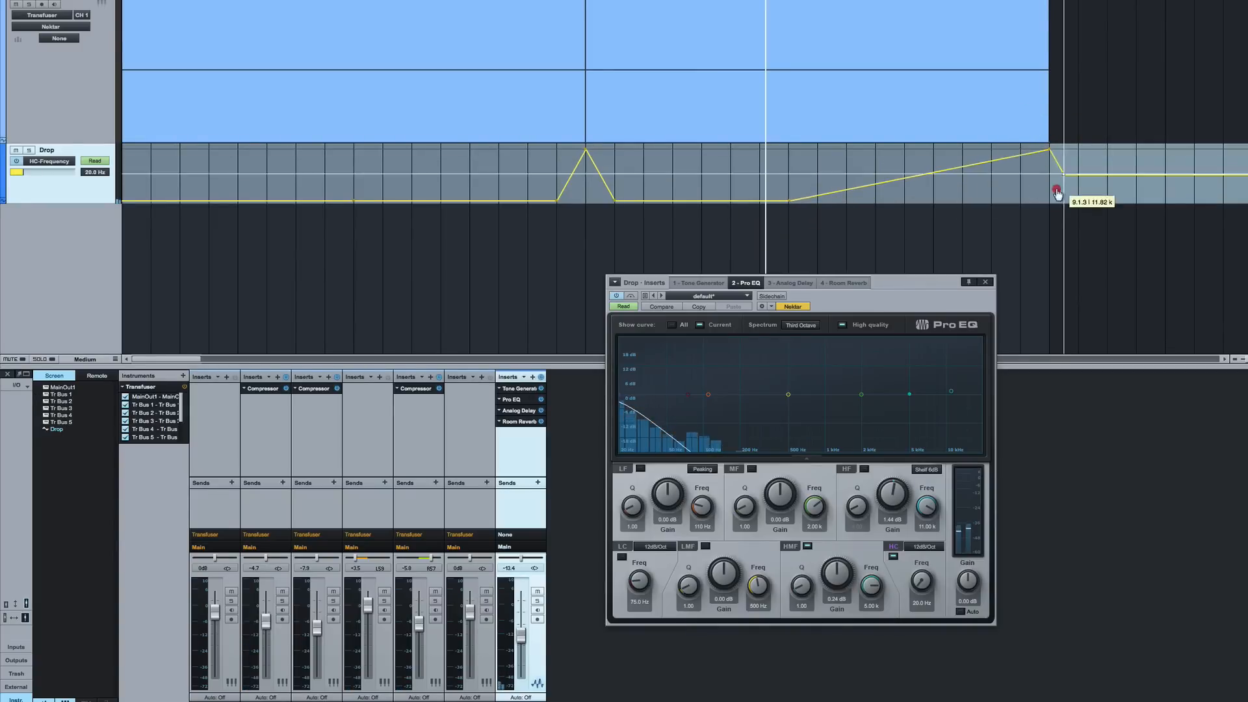
{"action": "left_click_drag", "start_coordinate": [1056, 171], "coordinate": [1057, 198]}
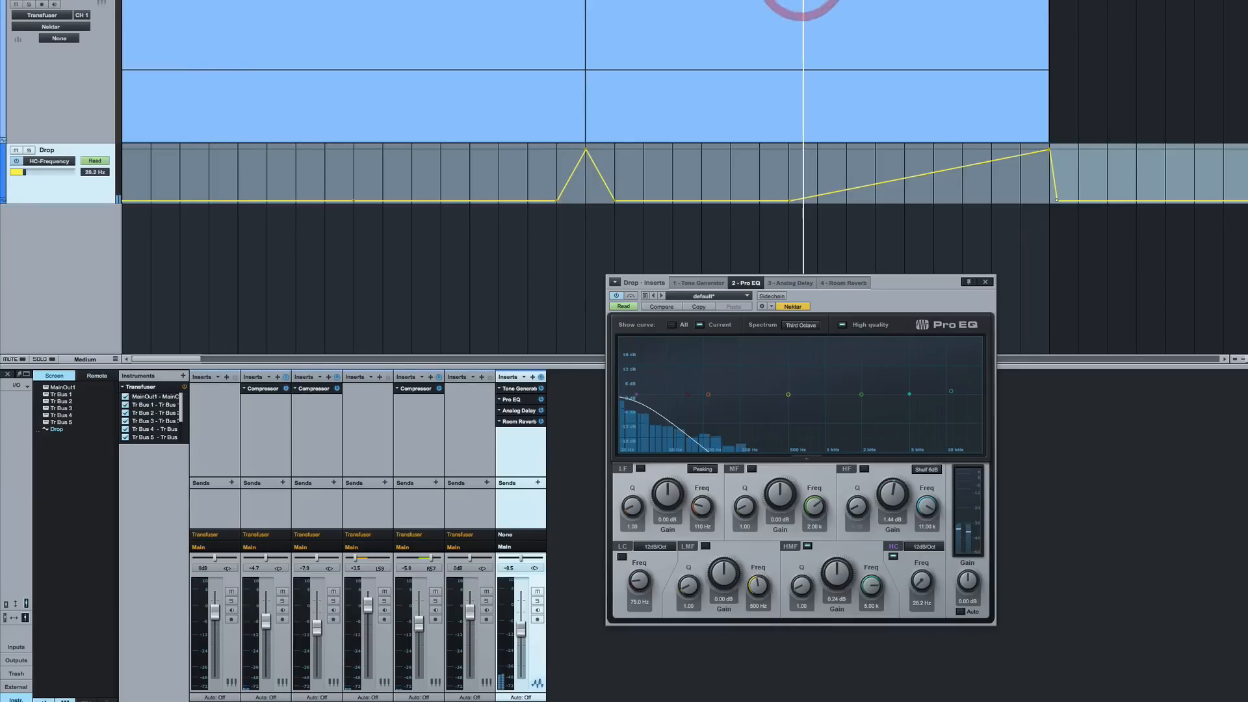
Switch the Tone Generator to Pink Noise, then back to White Noise.
{"action": "left_click", "coordinate": [698, 282]}
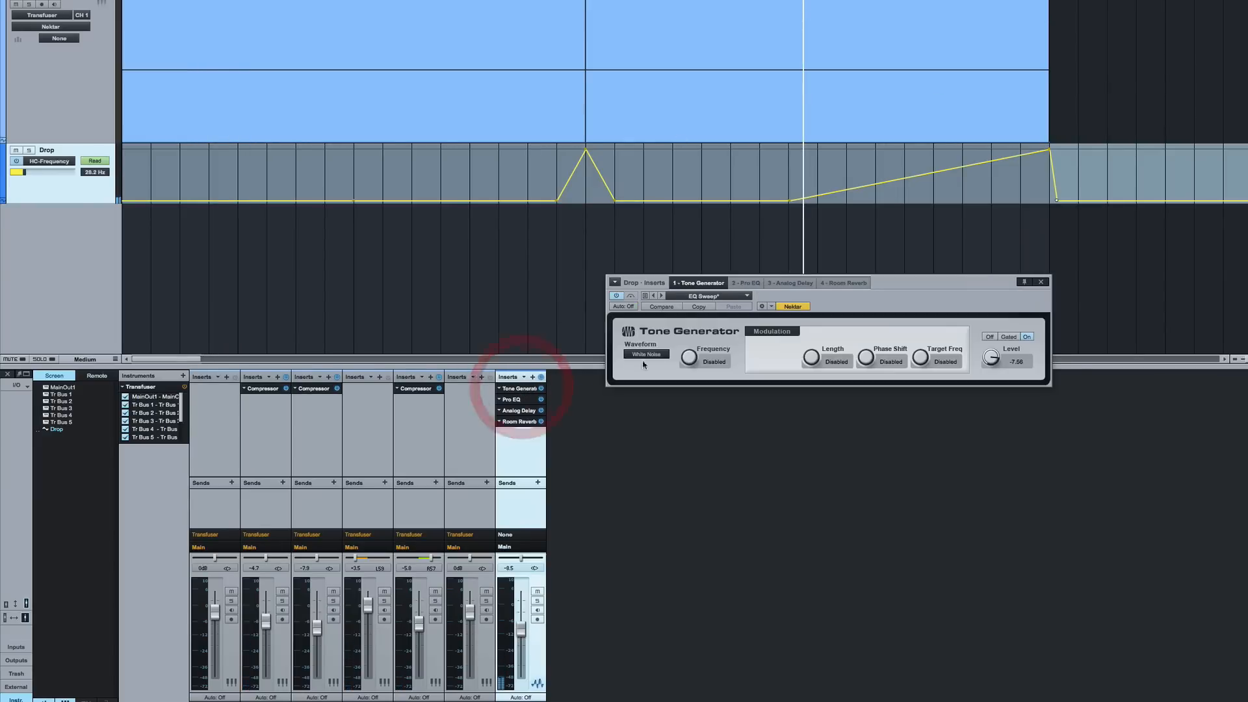
{"action": "left_click", "coordinate": [646, 353]}
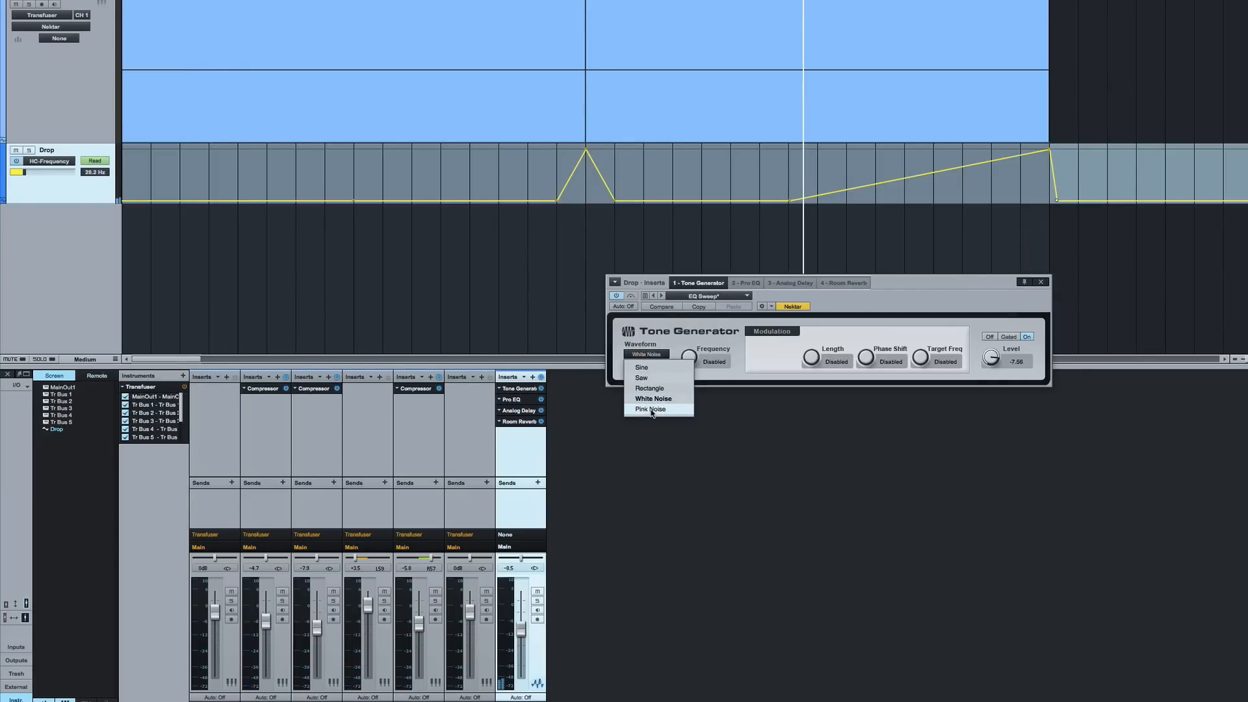
{"action": "left_click", "coordinate": [651, 410]}
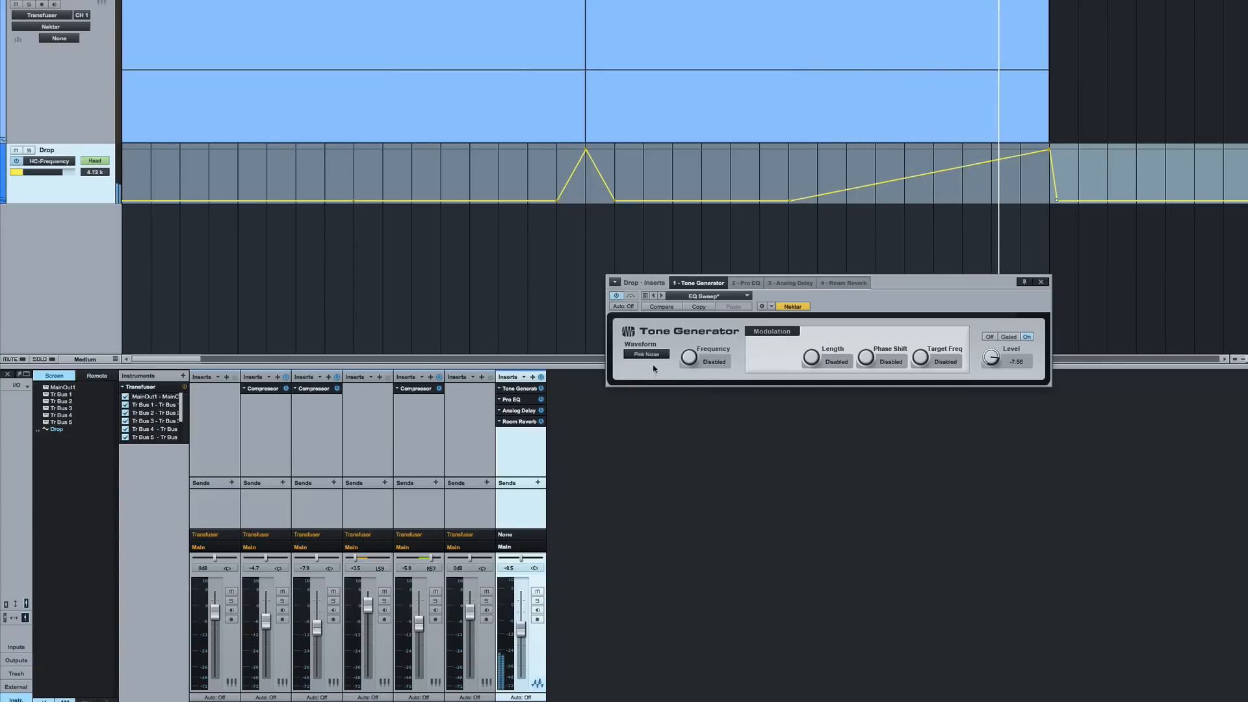
{"action": "left_click", "coordinate": [646, 354]}
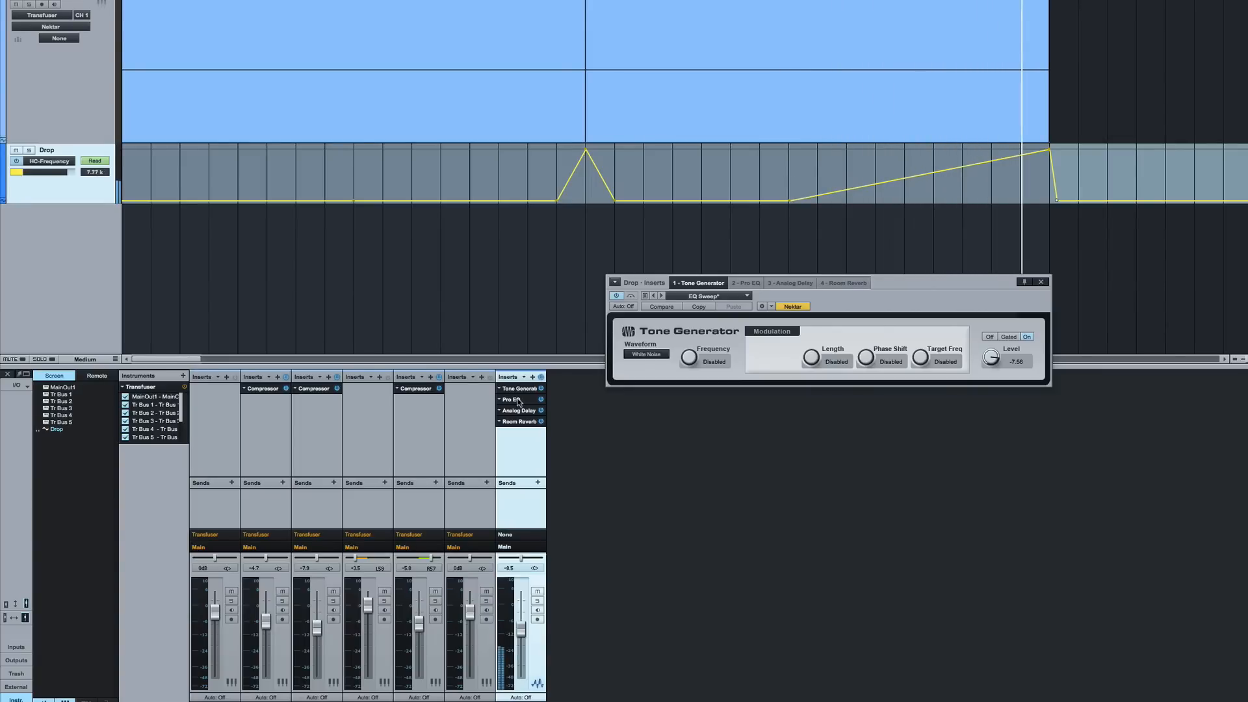
Enable Pro EQ's low cut at about 2.83 kHz with a 36 dB/oct slope.
{"action": "left_click", "coordinate": [746, 282]}
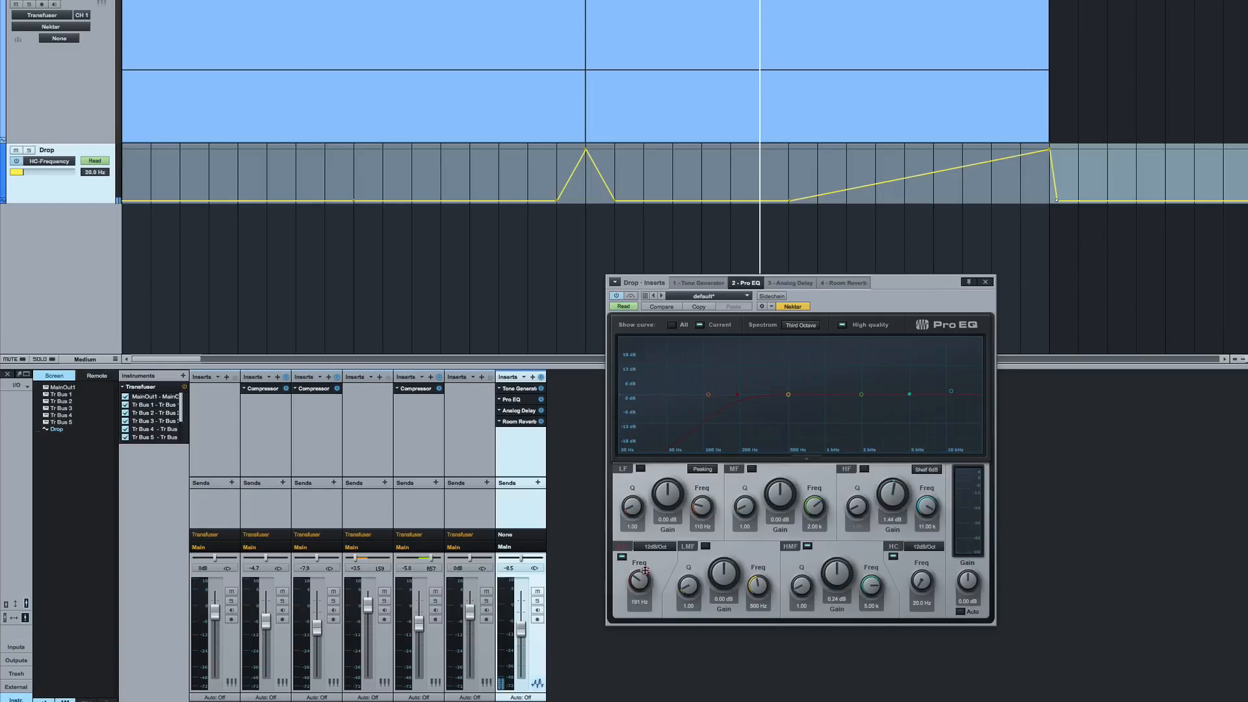
{"action": "left_click_drag", "start_coordinate": [637, 577], "coordinate": [649, 565]}
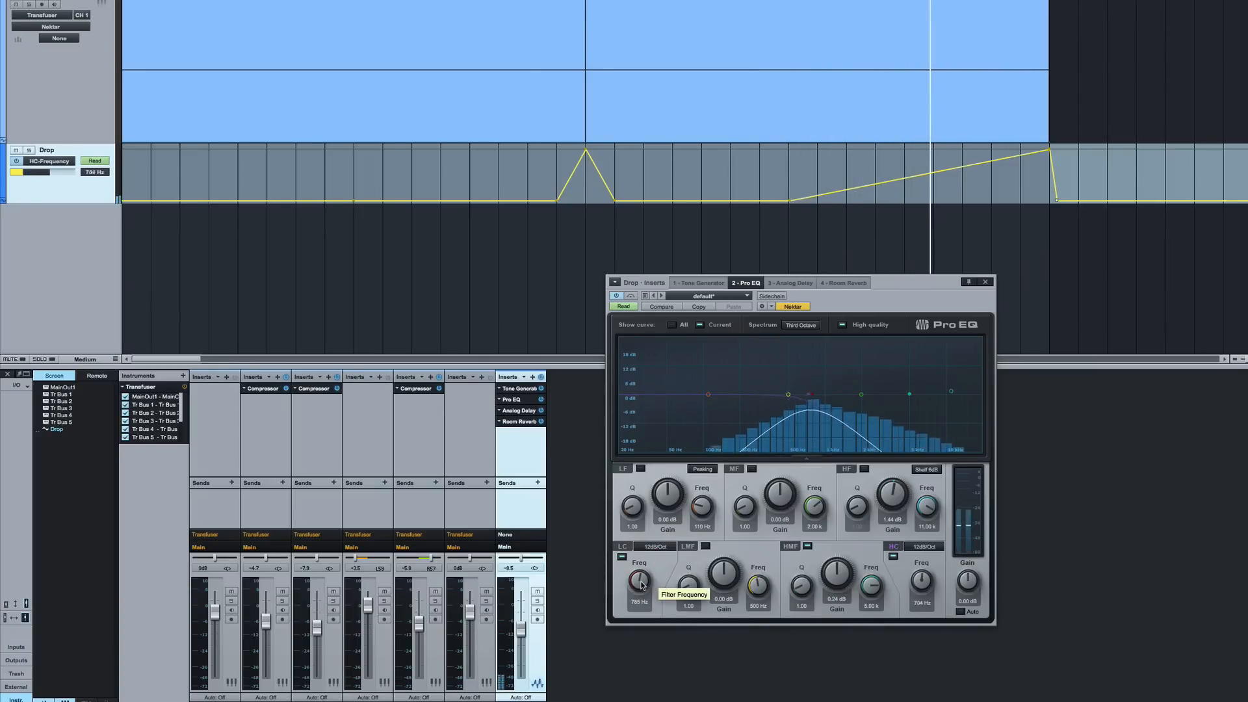
{"action": "left_click_drag", "start_coordinate": [639, 581], "coordinate": [646, 562]}
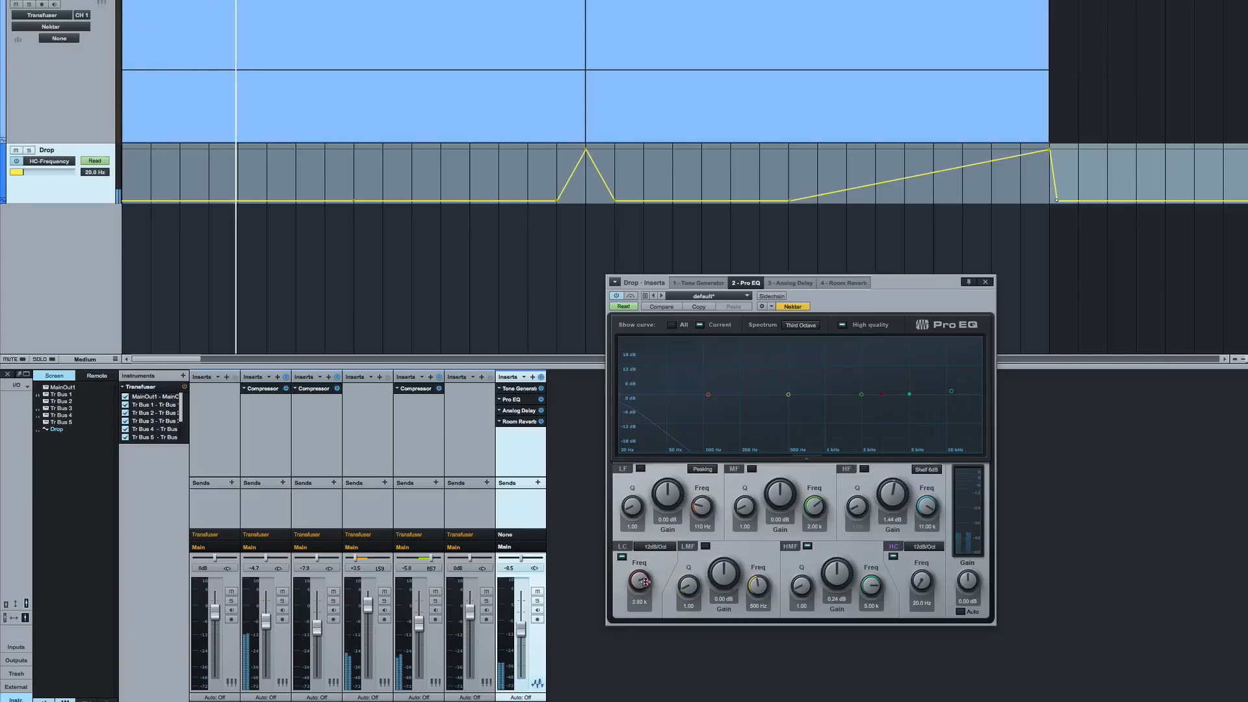
{"action": "left_click", "coordinate": [657, 547]}
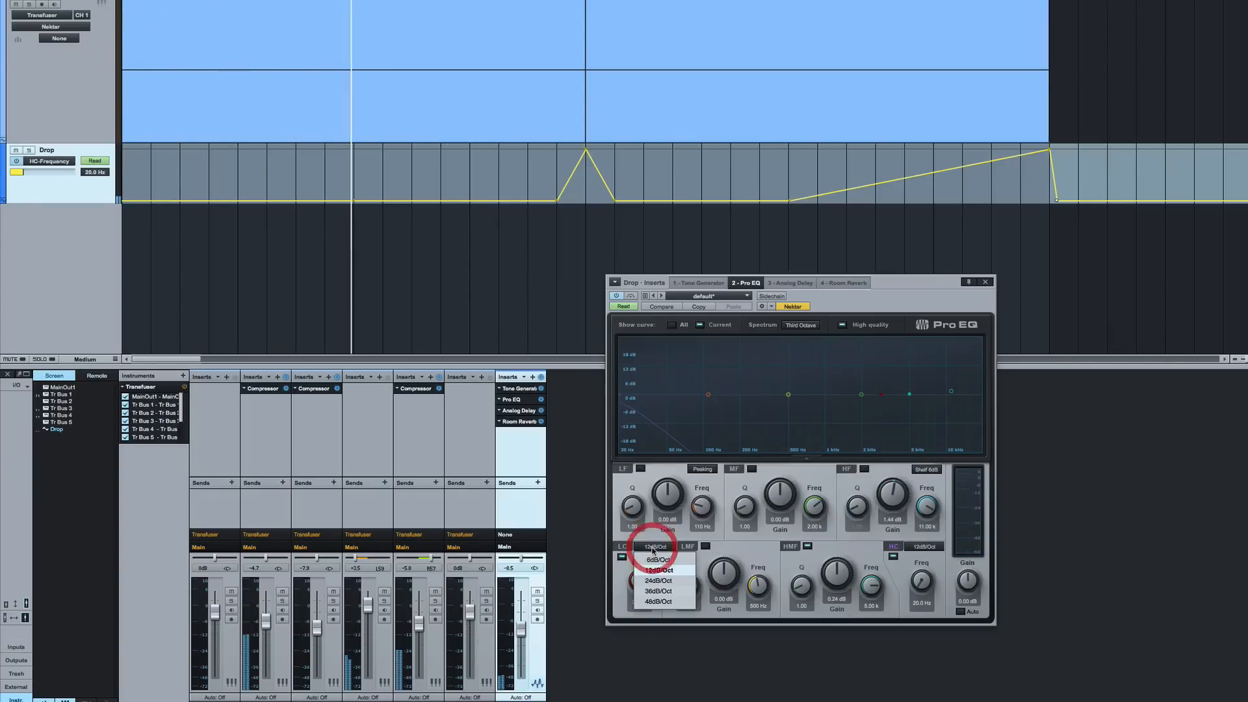
{"action": "left_click", "coordinate": [657, 590]}
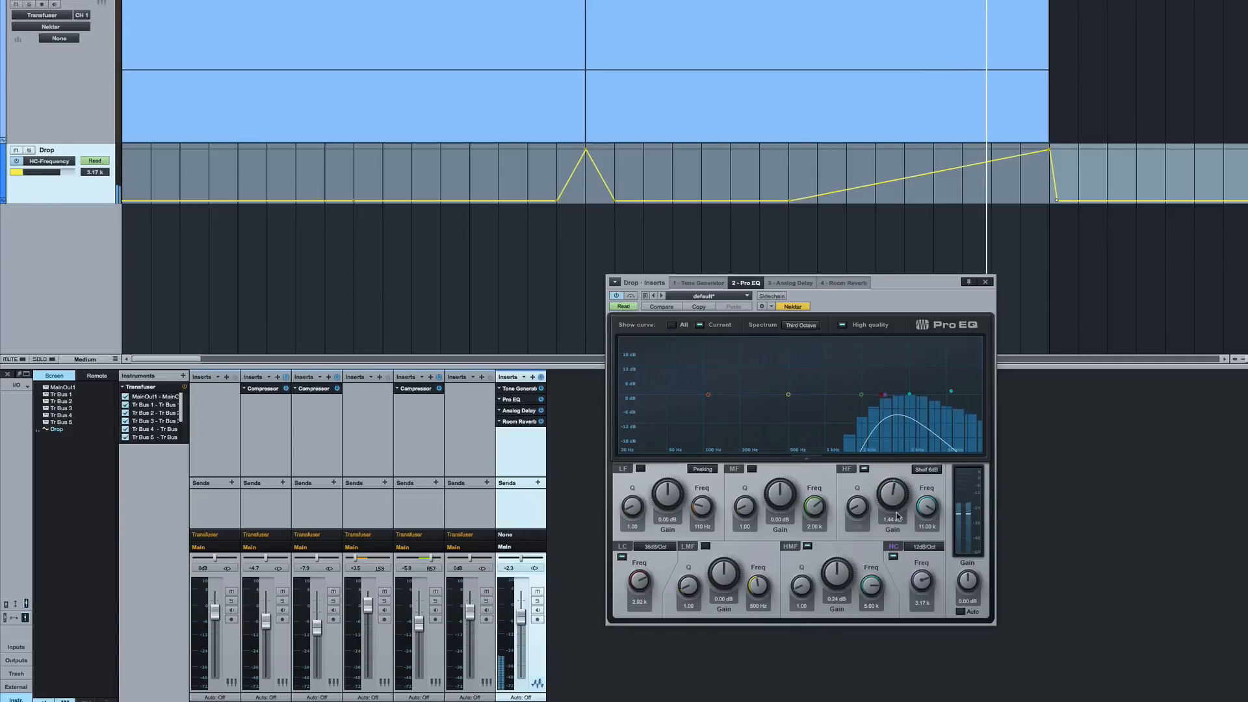
Boost the high band to a narrow 14.4 dB peak near 4.87 kHz.
{"action": "left_click_drag", "start_coordinate": [891, 501], "coordinate": [891, 494]}
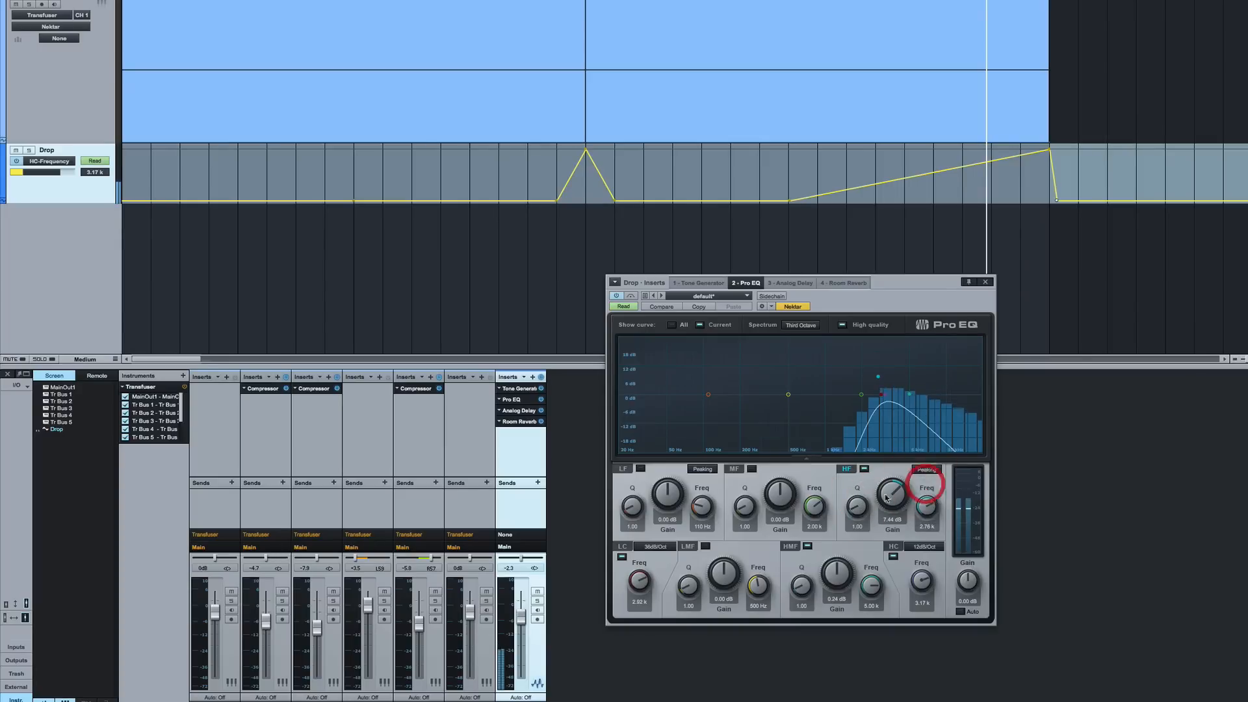
{"action": "left_click_drag", "start_coordinate": [889, 491], "coordinate": [888, 494]}
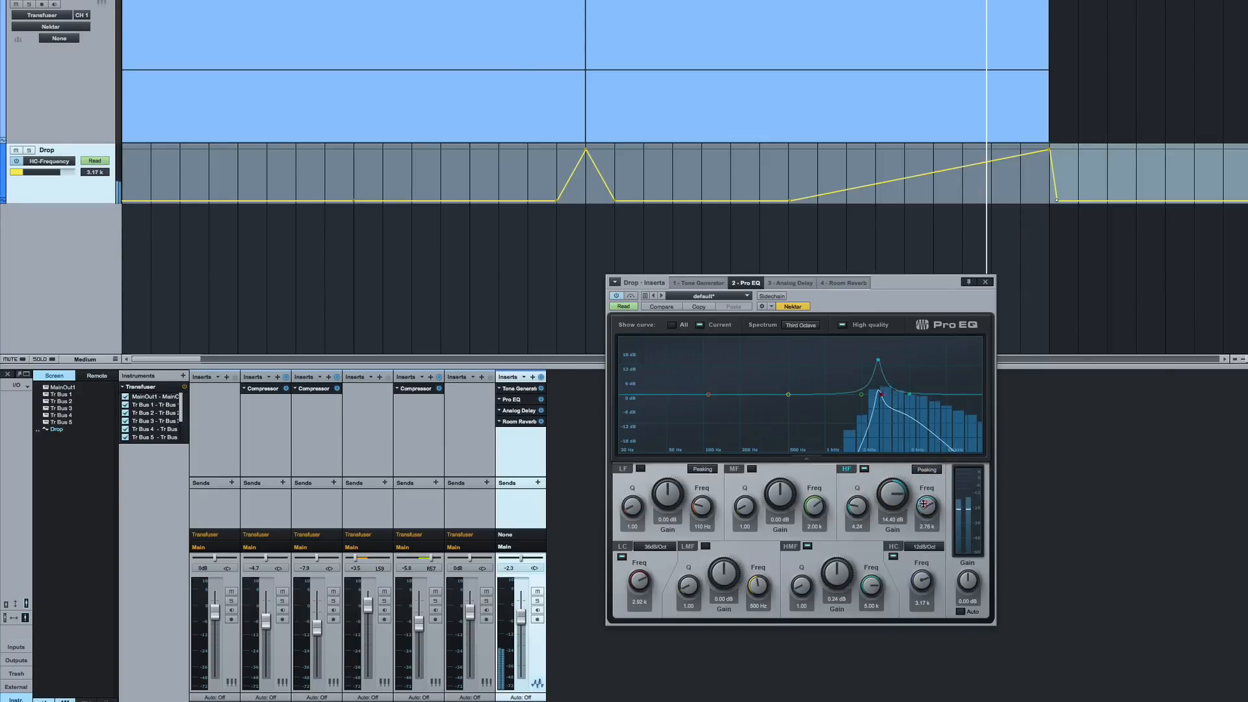
{"action": "left_click_drag", "start_coordinate": [925, 509], "coordinate": [925, 494]}
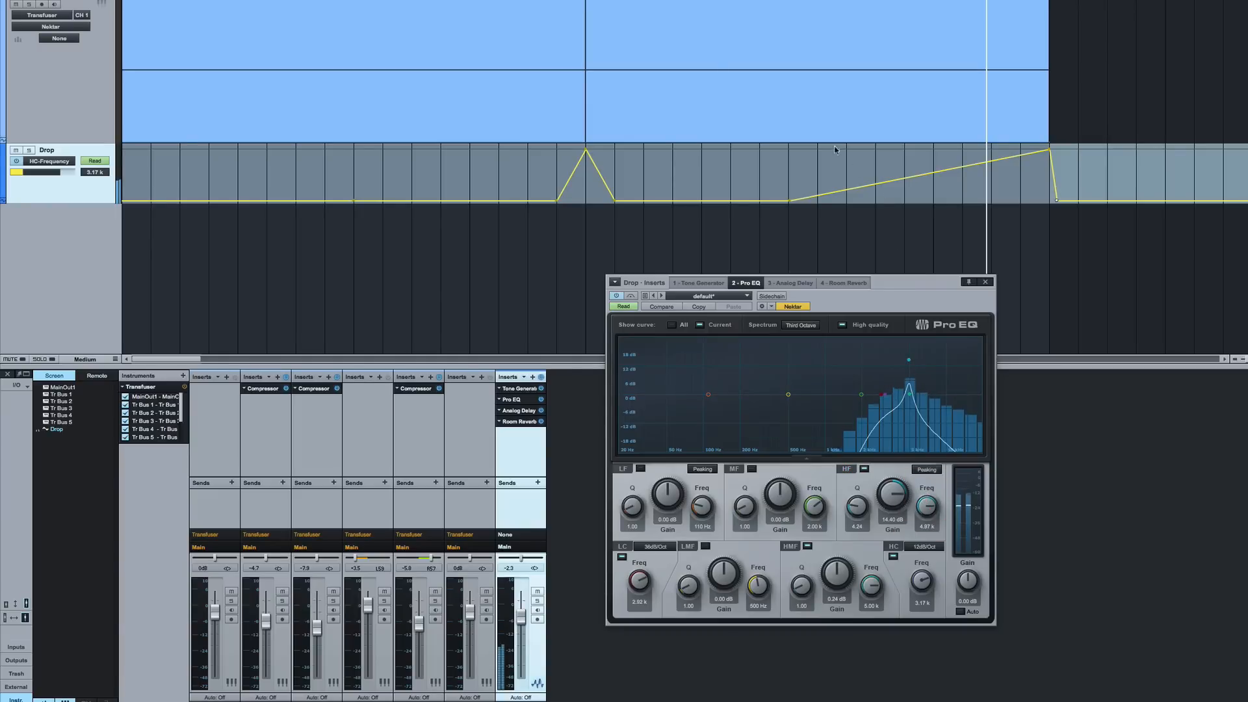
{"action": "mouse_move", "coordinate": [779, 112]}
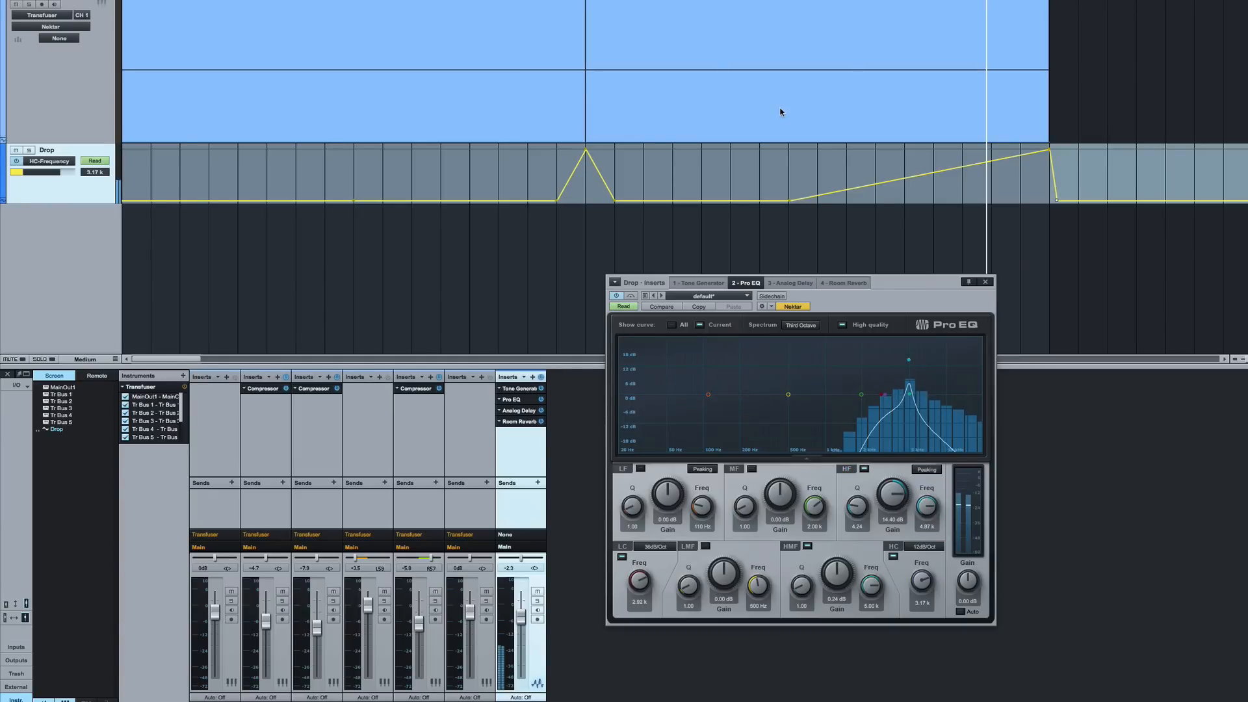